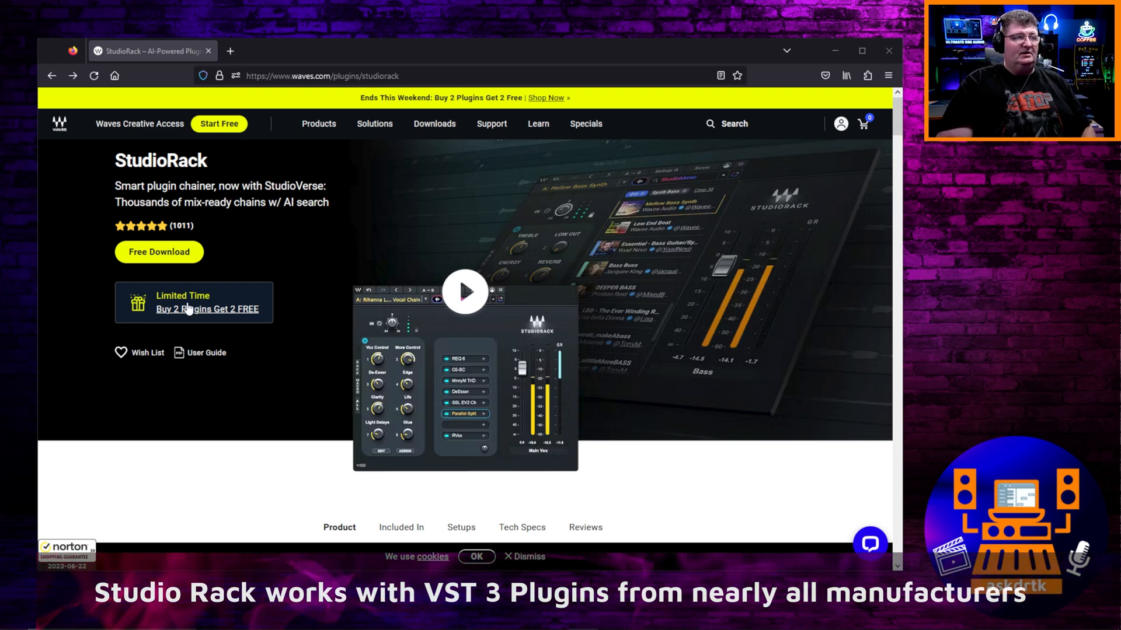
From the How to Get StudioRack article, follow the Option 1 link to the Waves Central download page.
left_click(208, 308)
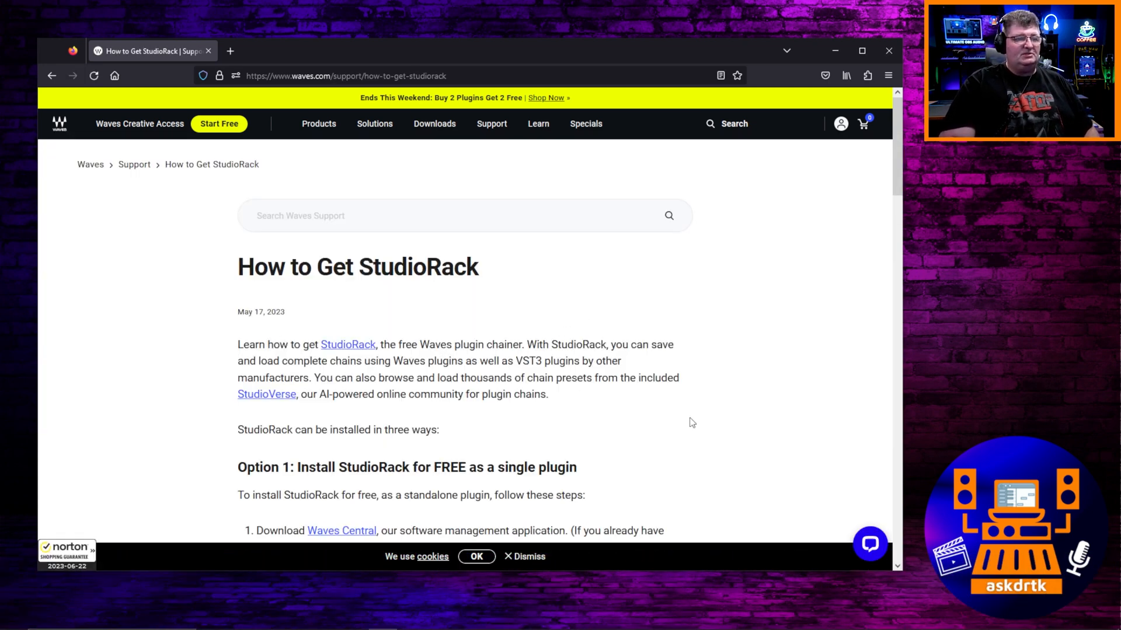
scroll("down", 3)
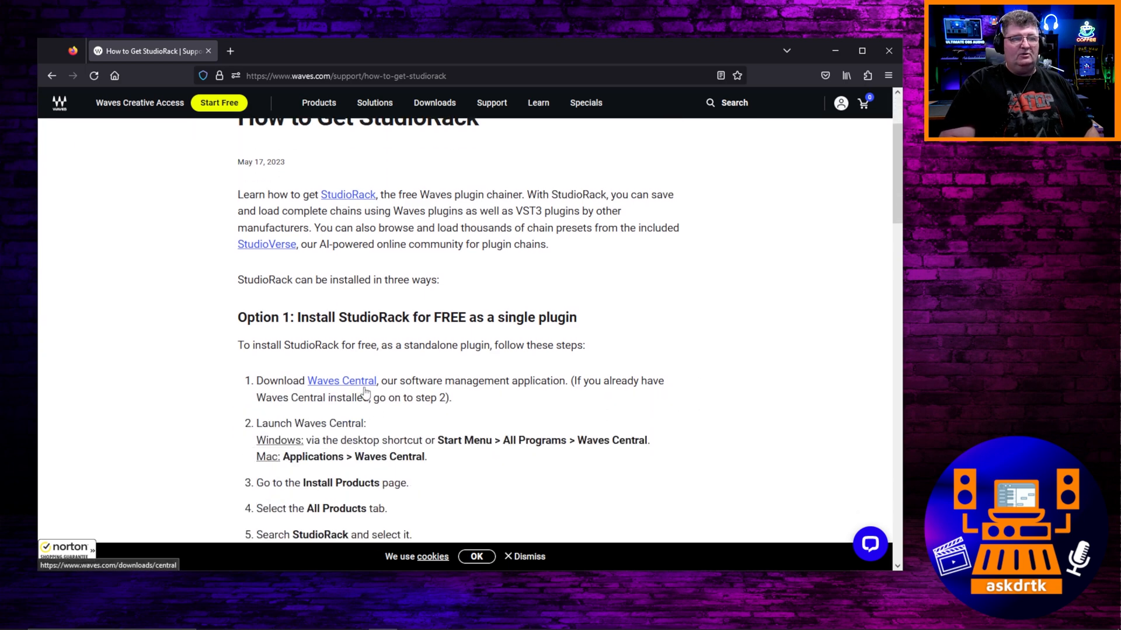
mouse_move(355, 384)
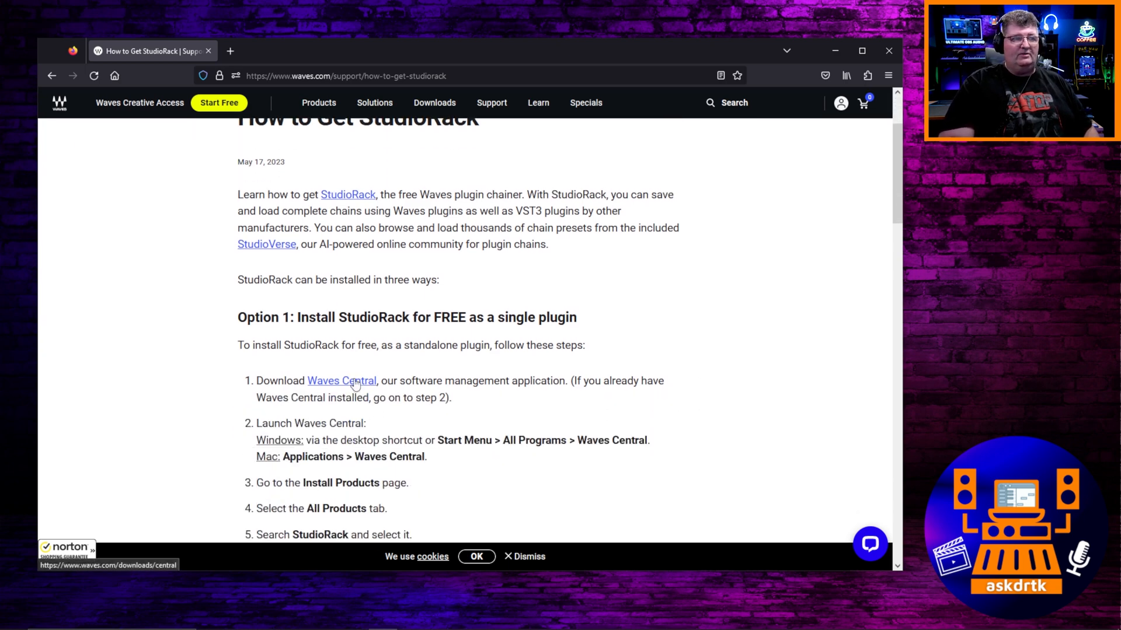
left_click(341, 381)
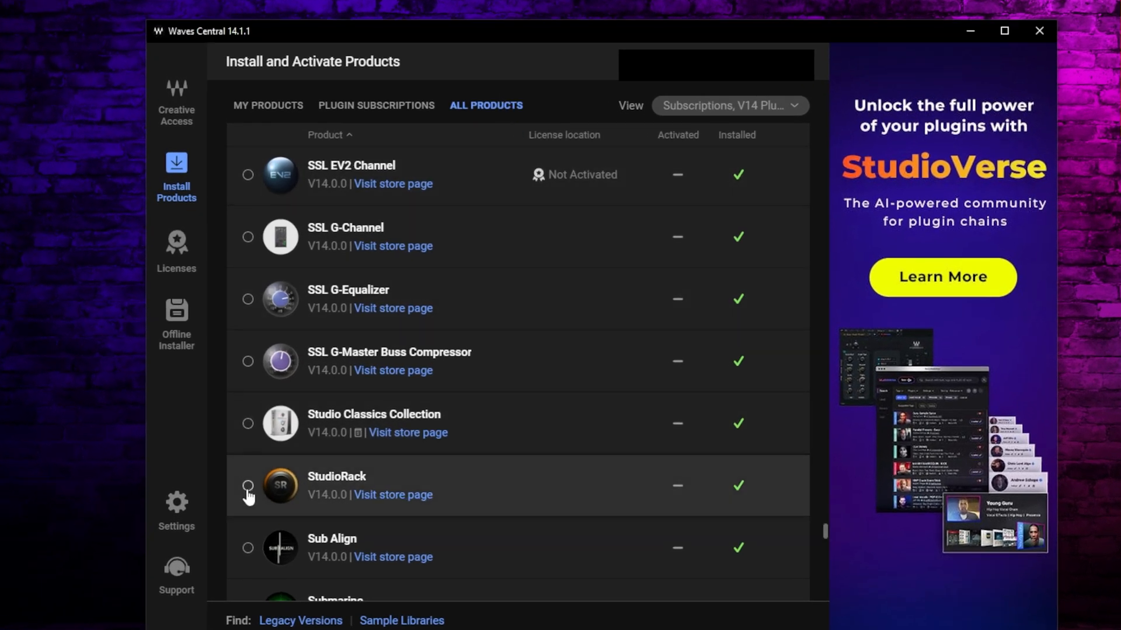
Tick StudioRack V14.0.0 under All Products so it is queued for installation.
left_click(247, 502)
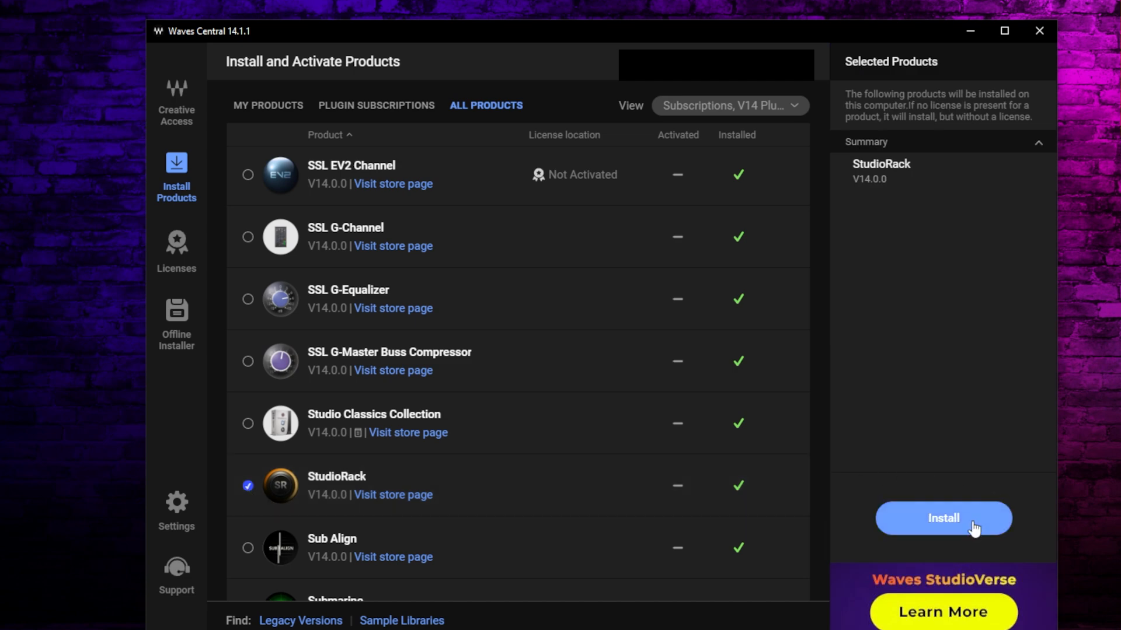
mouse_move(1015, 481)
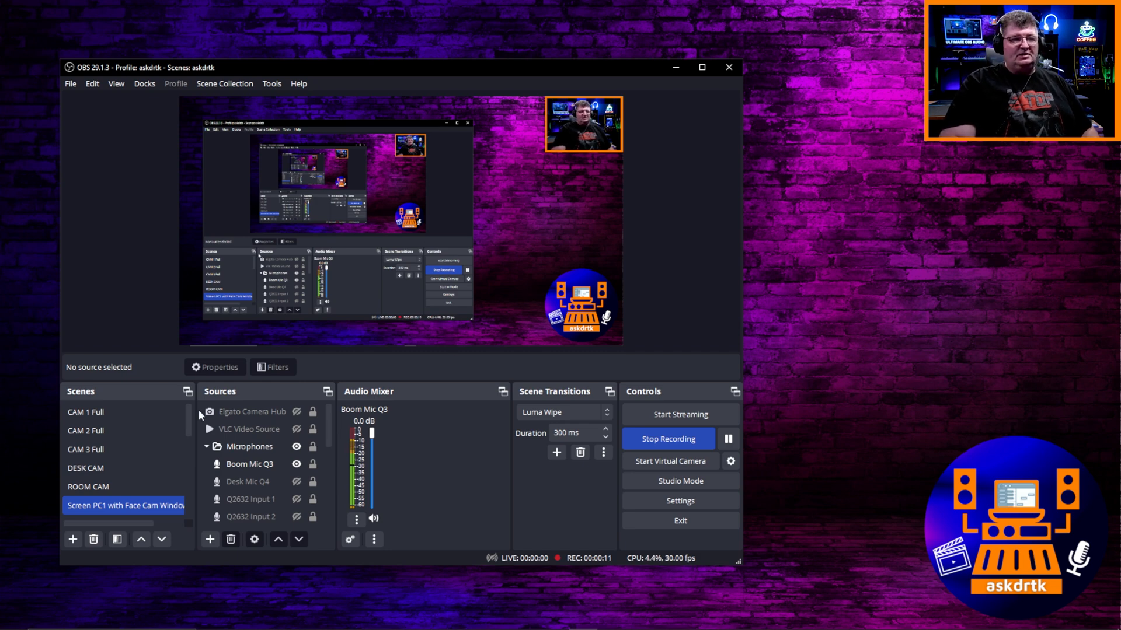
Add a VST 2.x plug-in filter named 'Studio Rack' to the Boom Mic Q3 source.
left_click(250, 465)
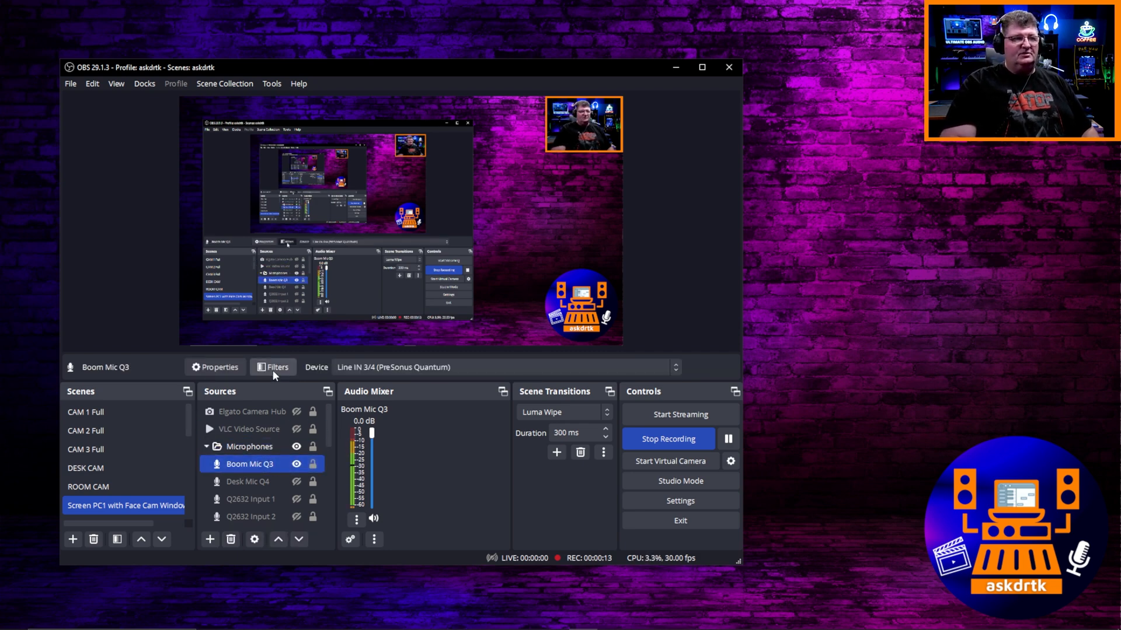
left_click(274, 366)
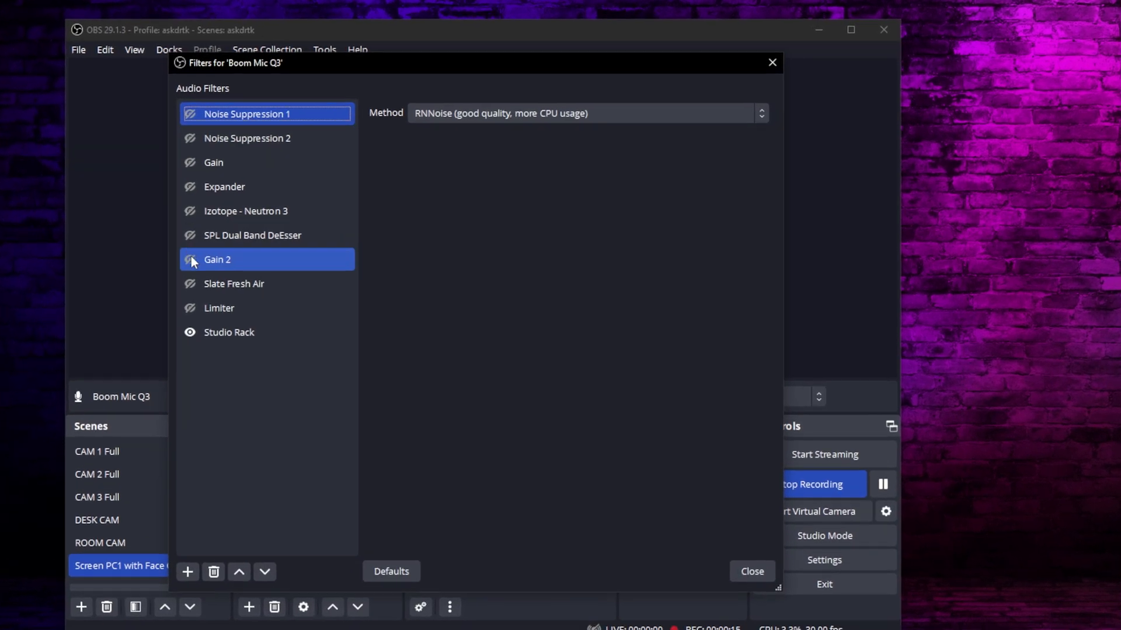
left_click(241, 333)
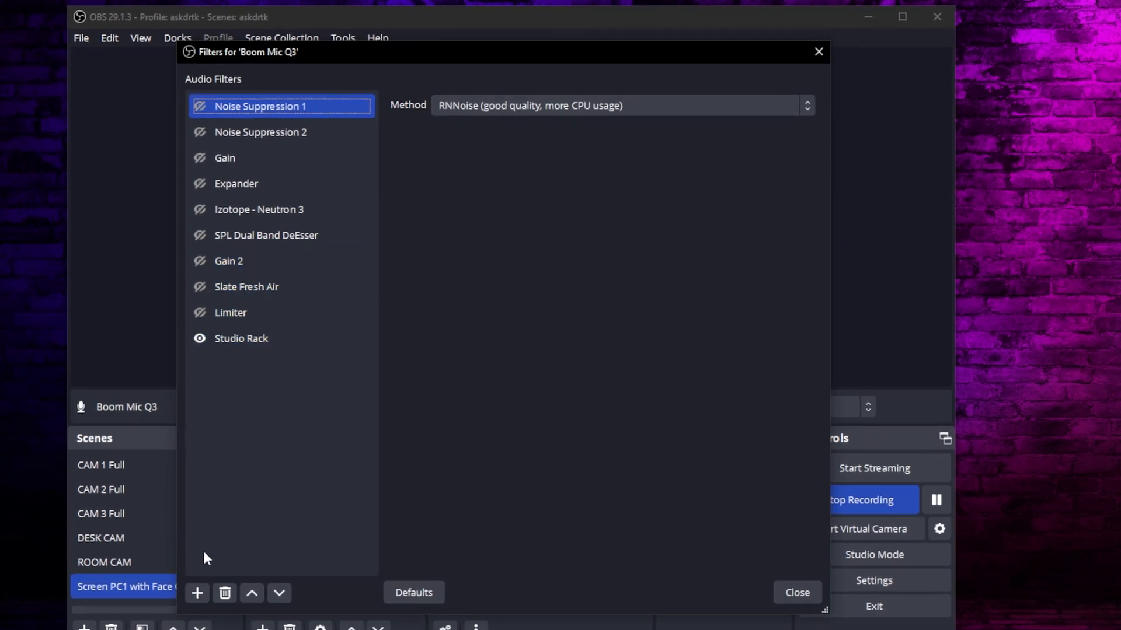
left_click(196, 592)
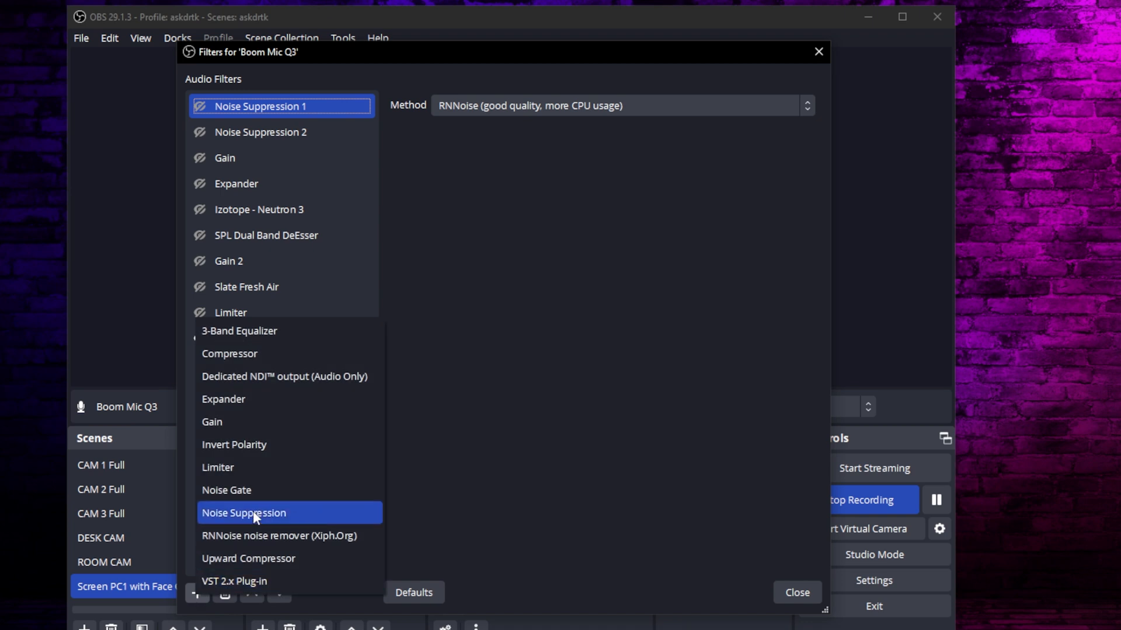
left_click(231, 581)
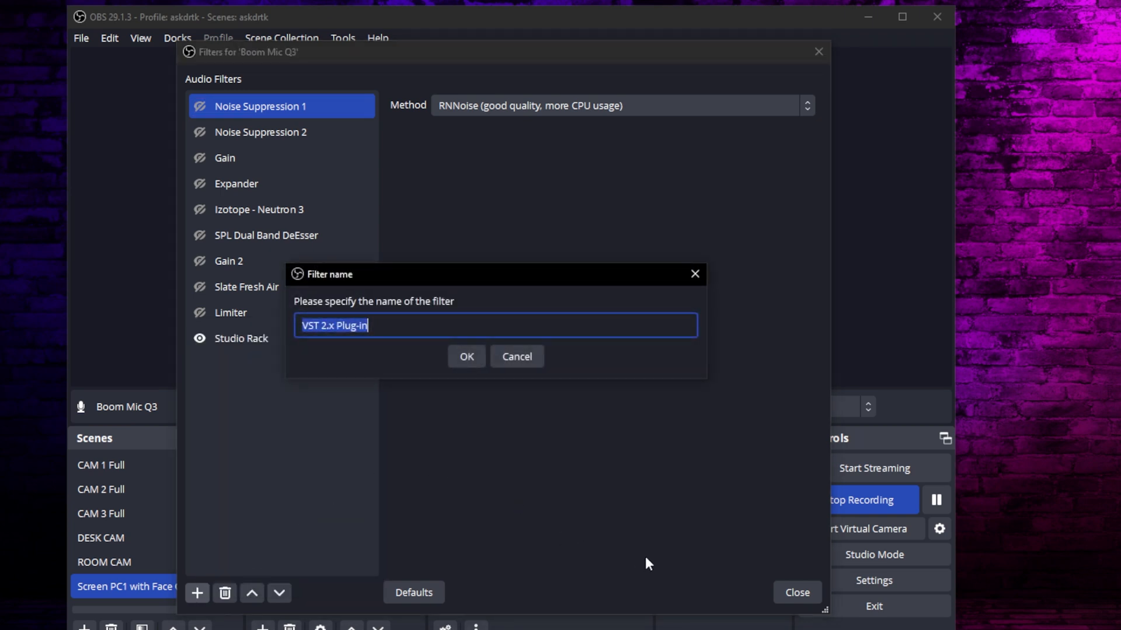
type("Studio Rack 2")
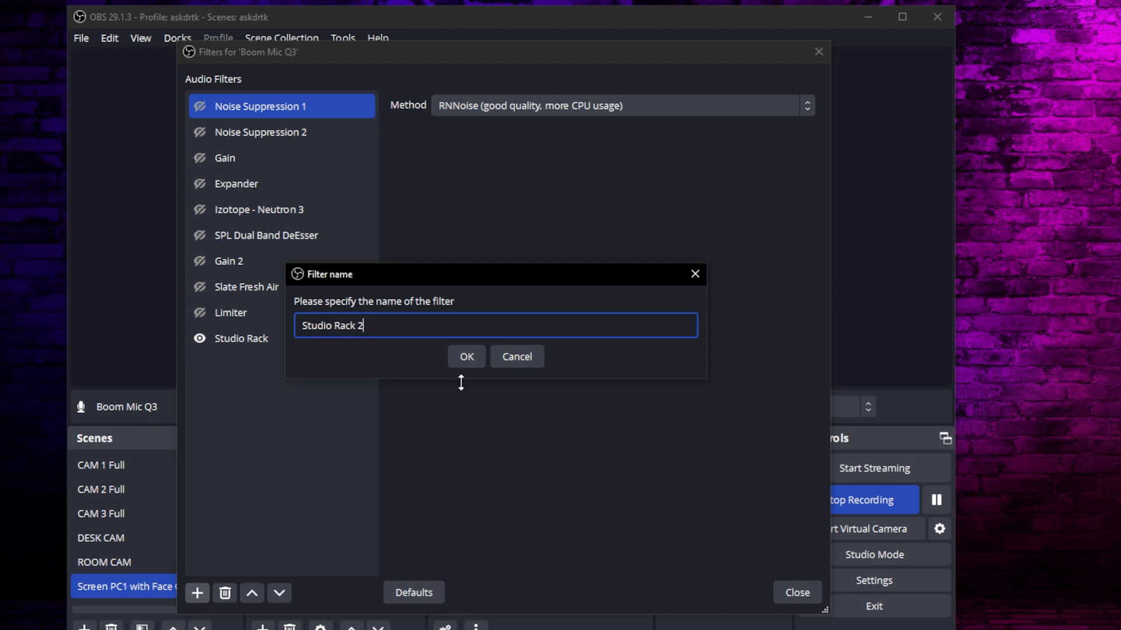
left_click(467, 356)
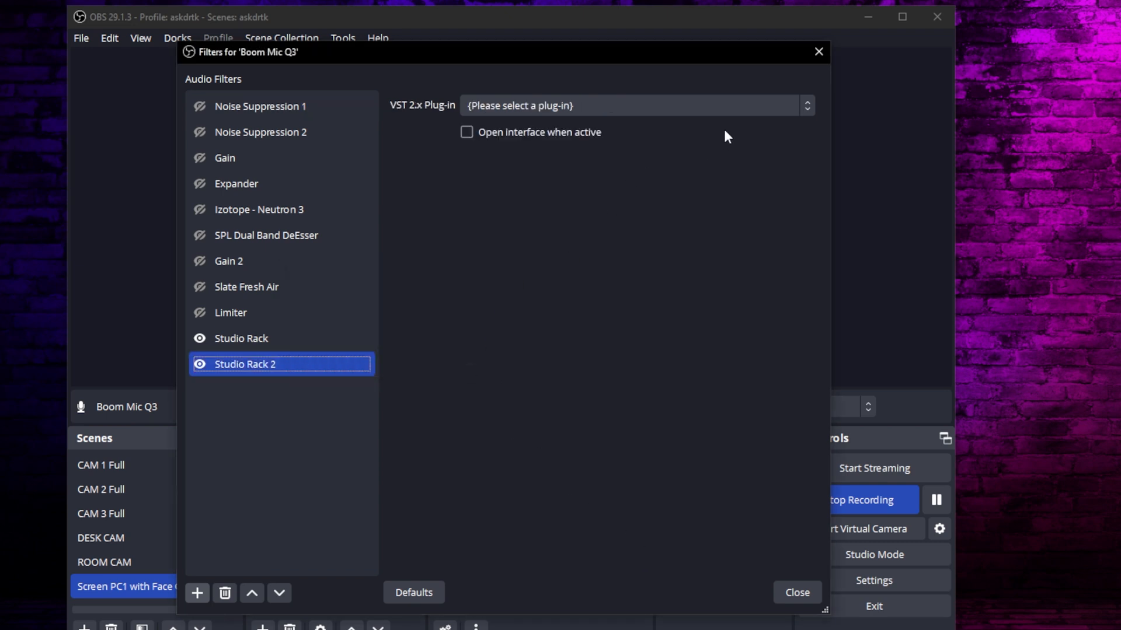
Assign Waves StudioRack for OBS to the new filter and briefly view its interface.
left_click(635, 105)
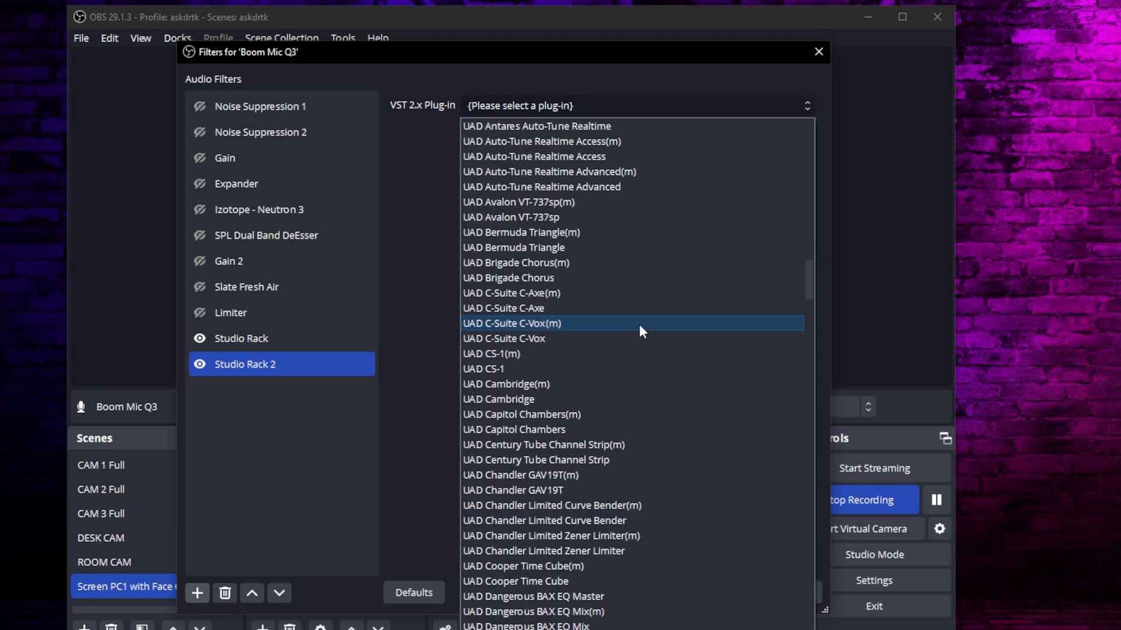
scroll("down", 3)
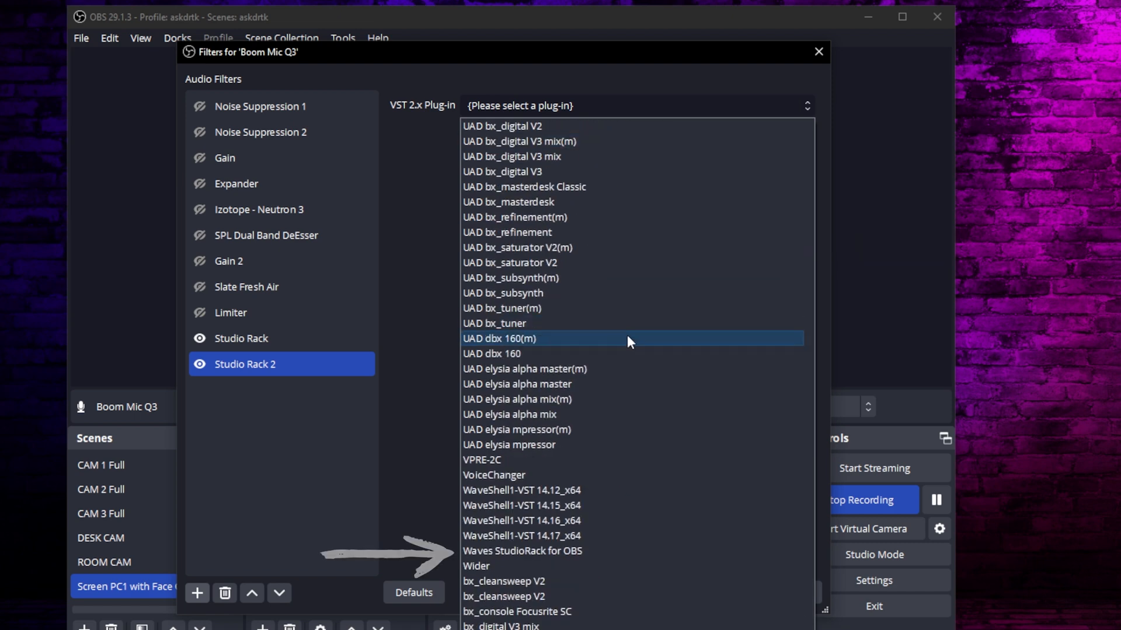
mouse_move(558, 568)
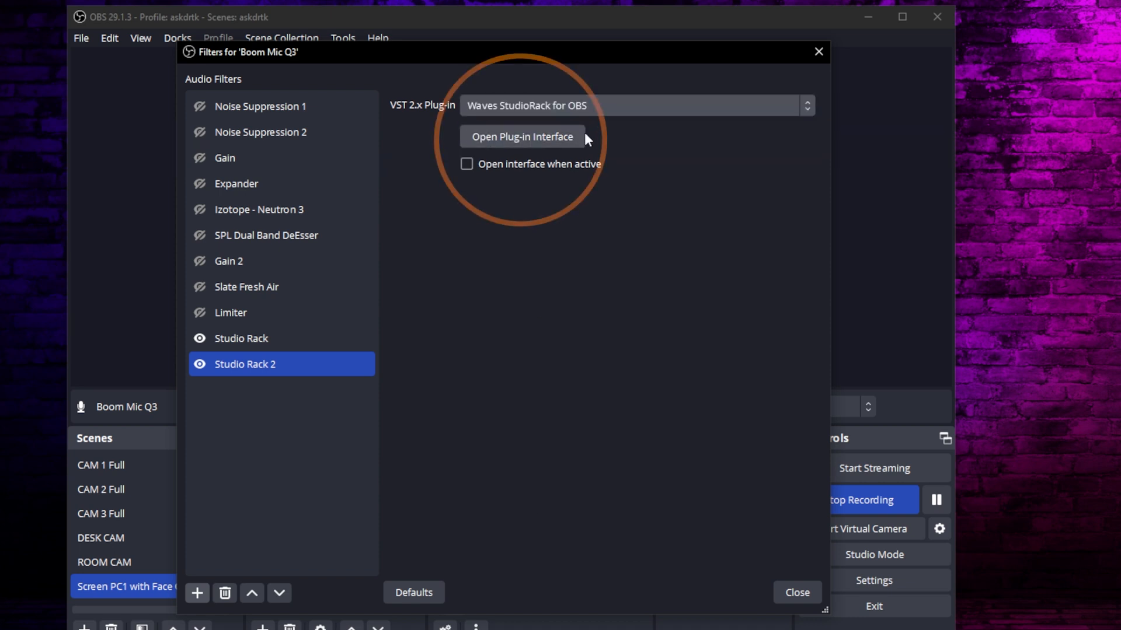
mouse_move(531, 154)
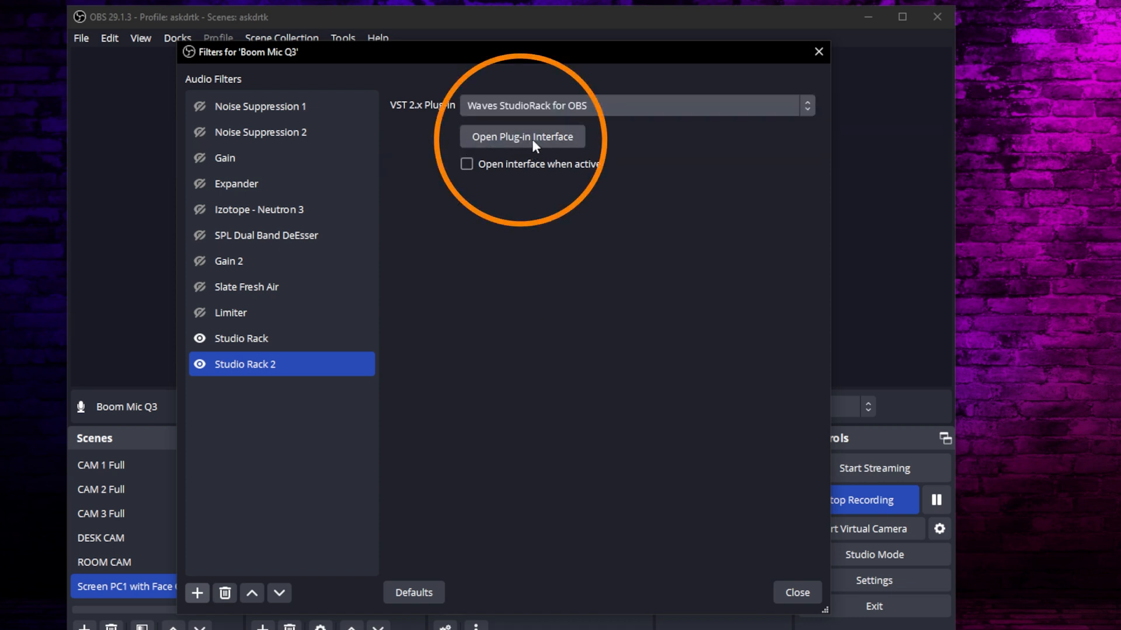
left_click(522, 135)
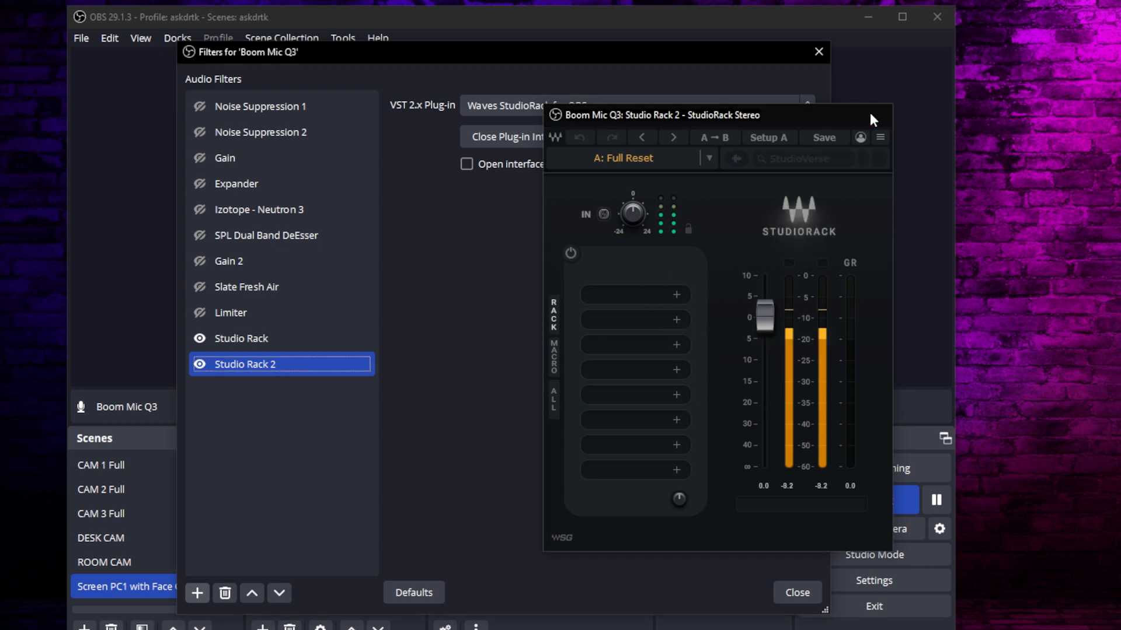
left_click(497, 136)
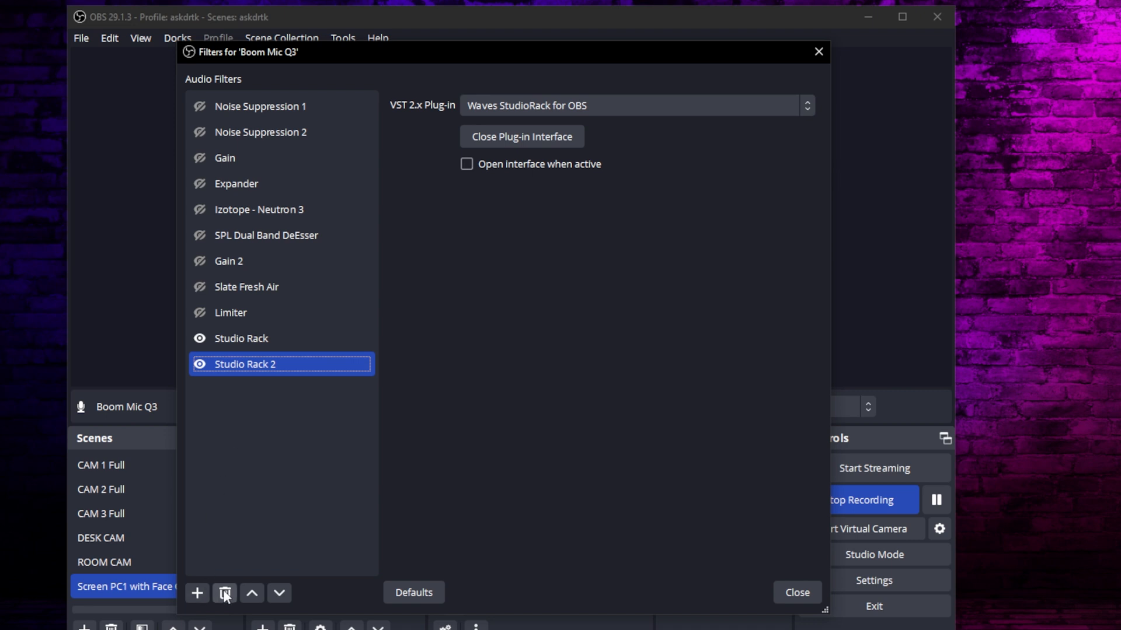
Delete the Studio Rack 2 filter and bring up the original Studio Rack chain's window.
left_click(224, 593)
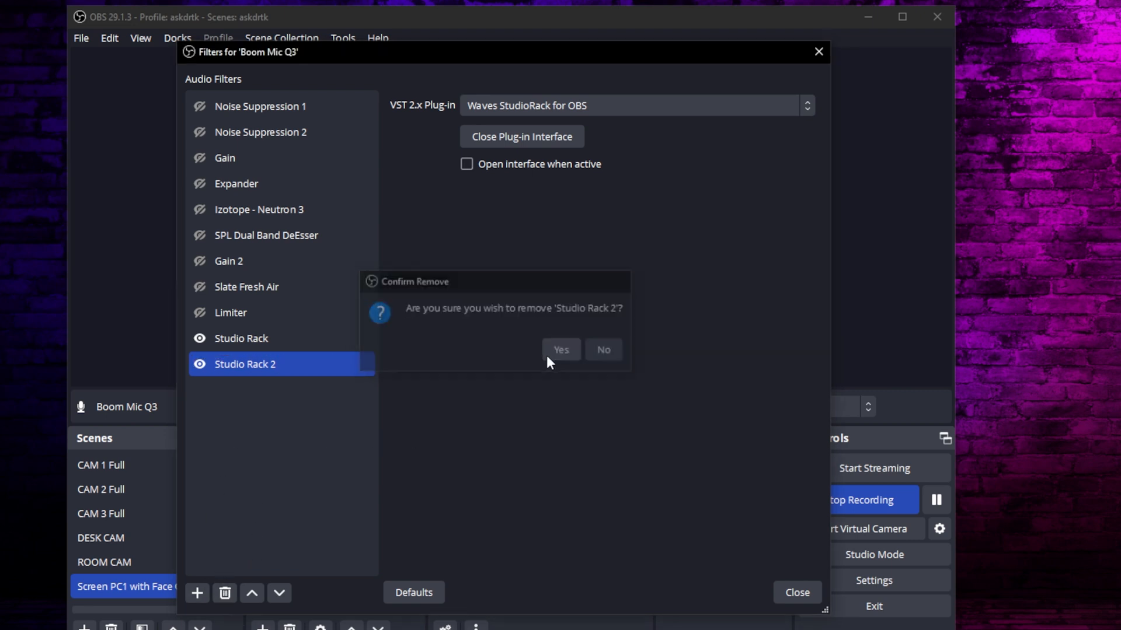
left_click(561, 350)
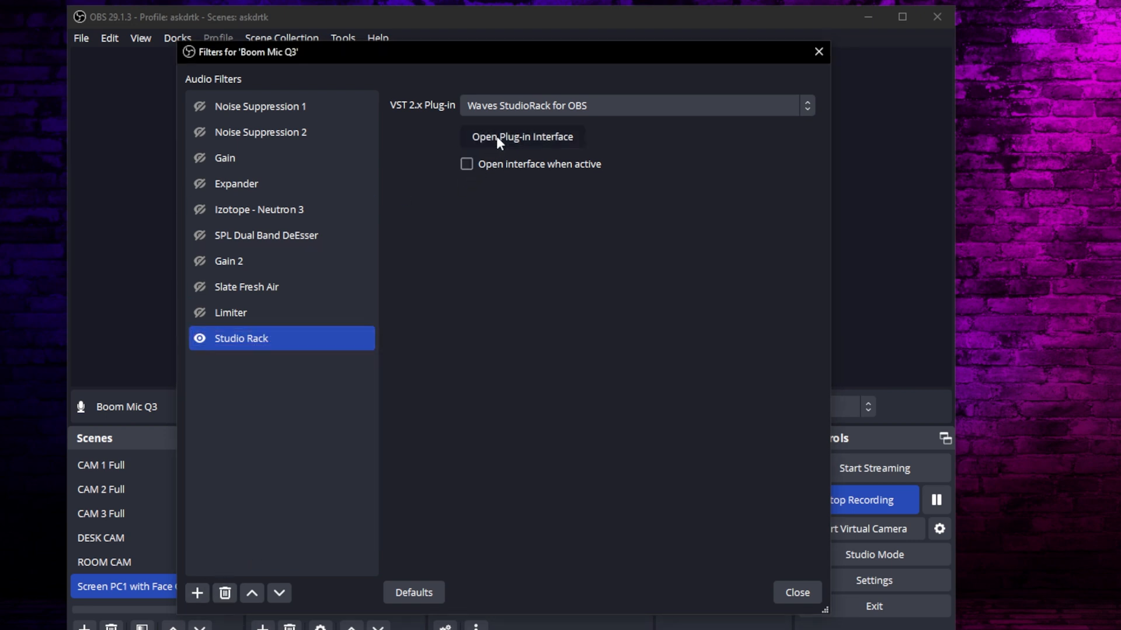
left_click(796, 593)
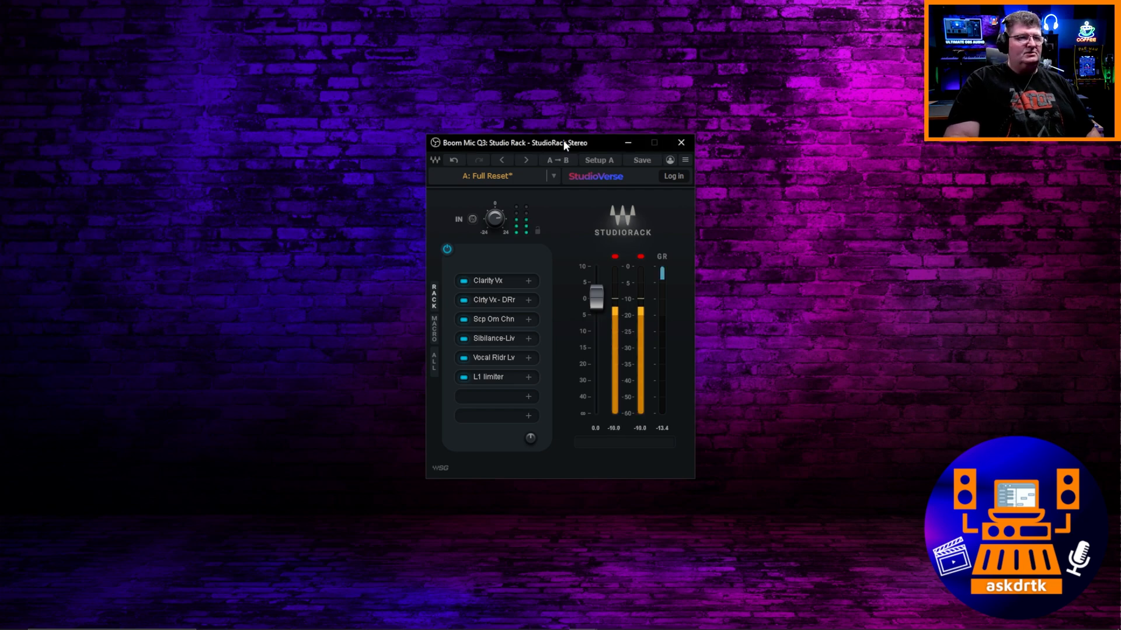
Centre the StudioRack window and inspect the Clarity Vx DeReverb and Scheps Omni Channel plug-ins.
left_click_drag(561, 143, 440, 128)
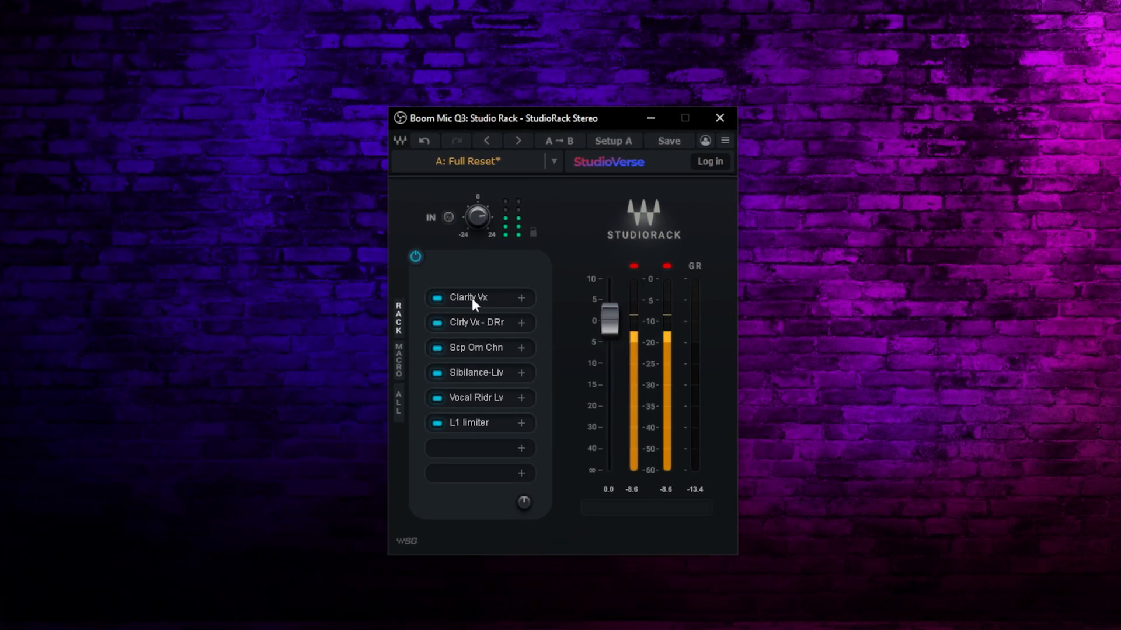
mouse_move(474, 336)
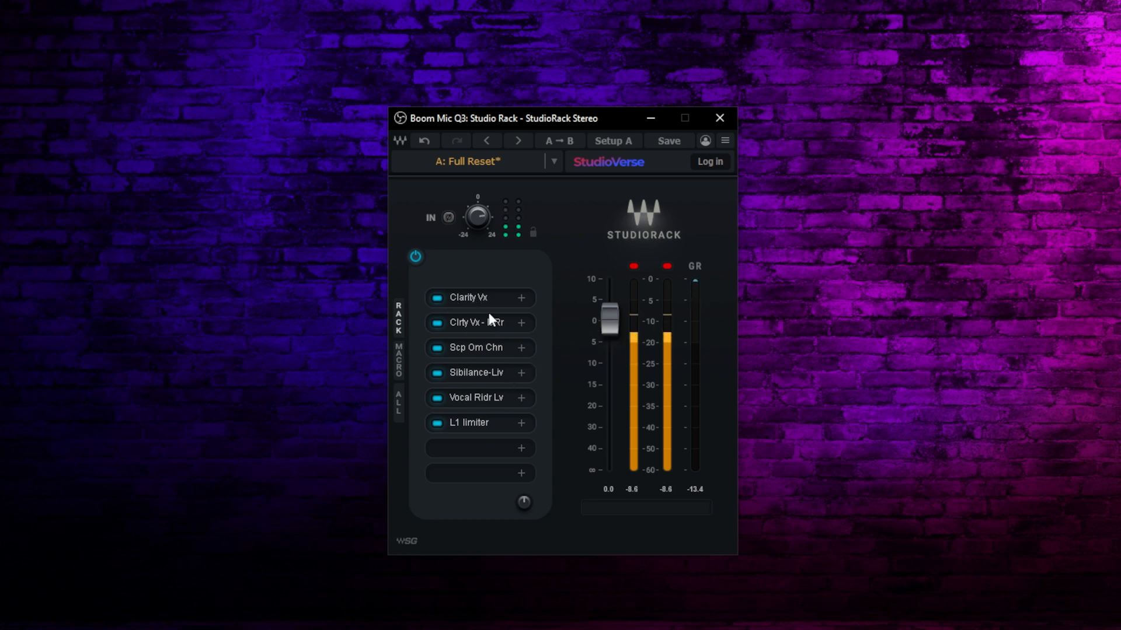
left_click(468, 298)
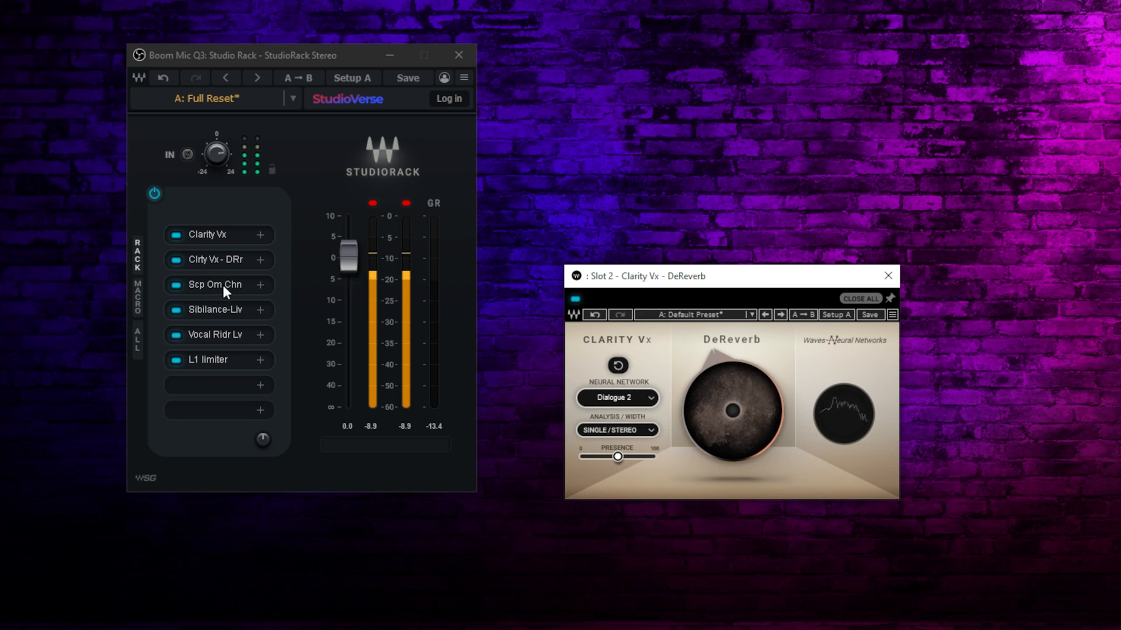
left_click(214, 283)
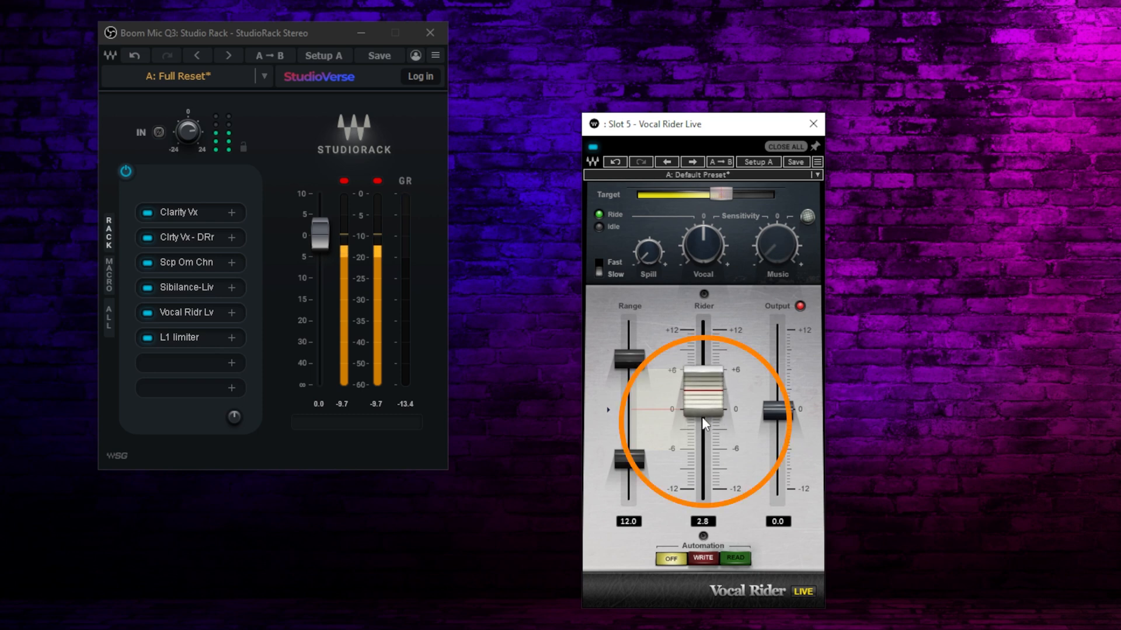
Nudge the Vocal Rider Live rider level down to about -0.8.
left_click_drag(703, 386, 703, 420)
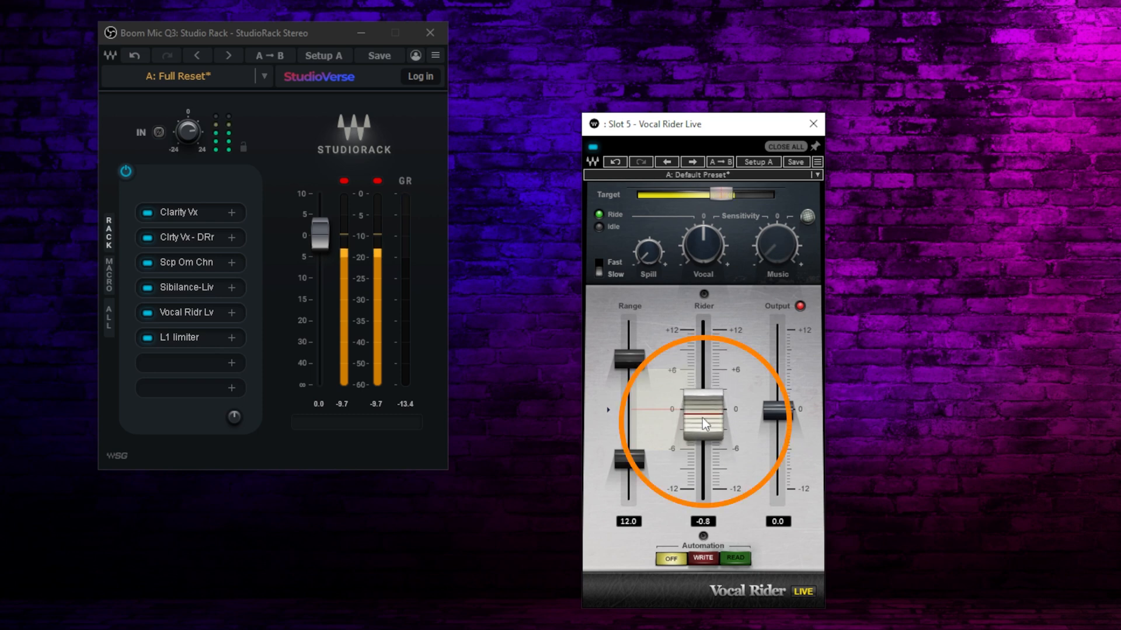
left_click_drag(702, 418, 703, 393)
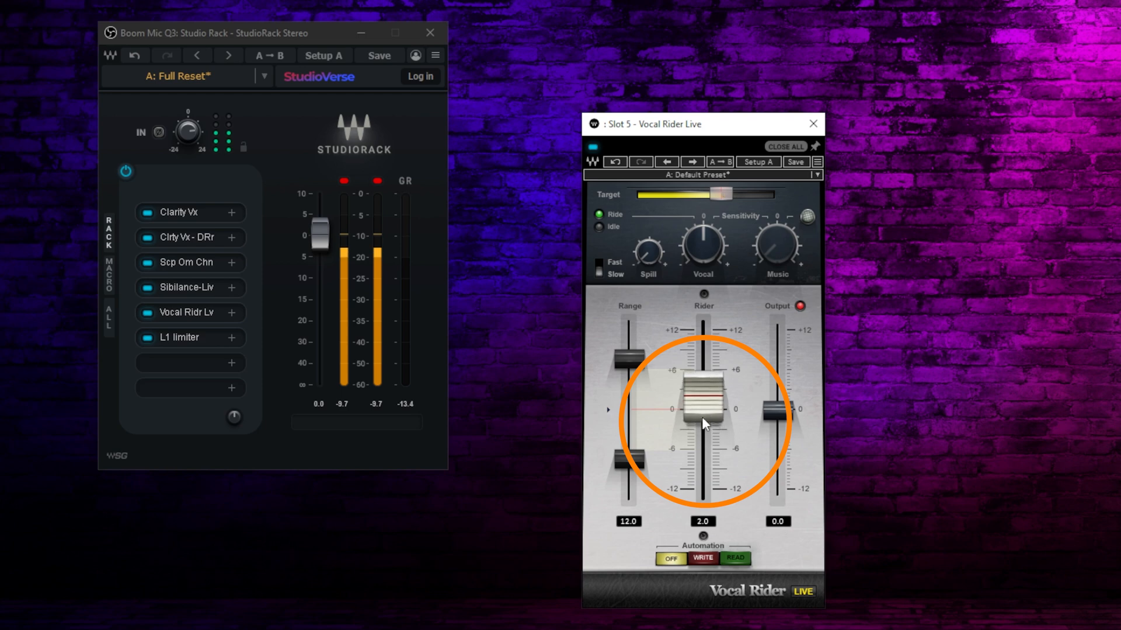
left_click_drag(702, 390, 703, 404)
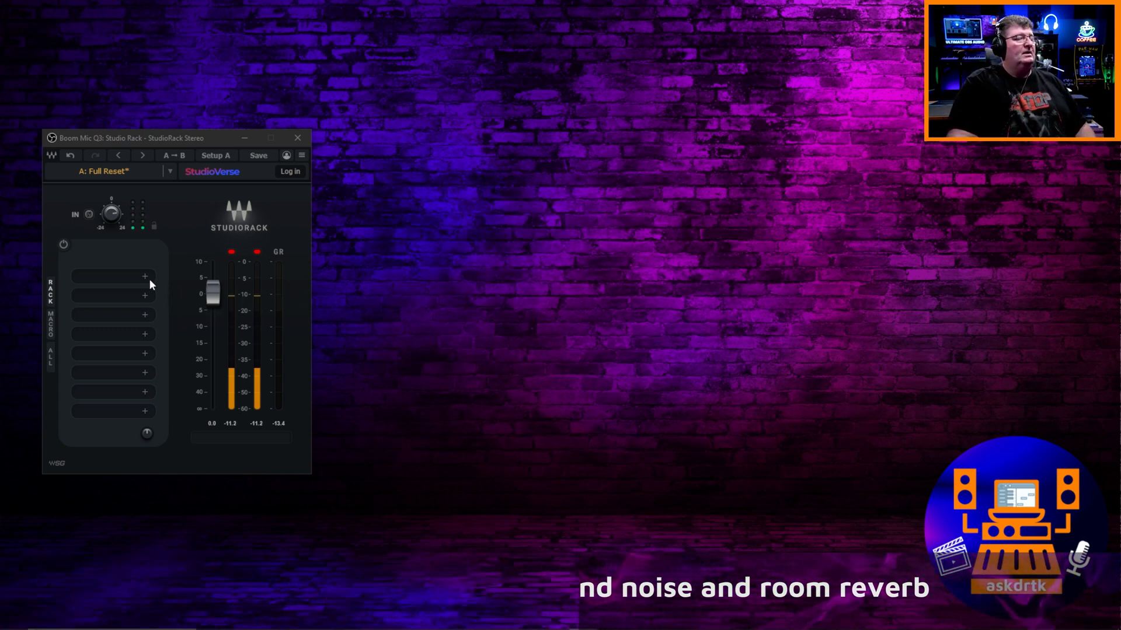
Load Clarity Vx from the Noise Reduction category into the empty first slot.
left_click(145, 278)
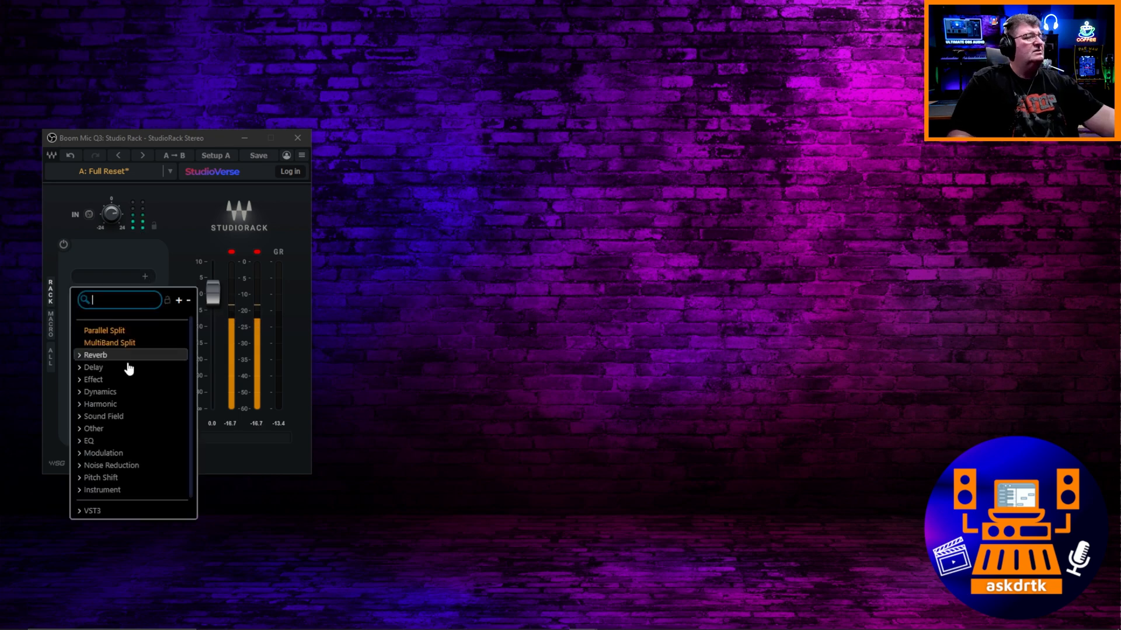
left_click(110, 464)
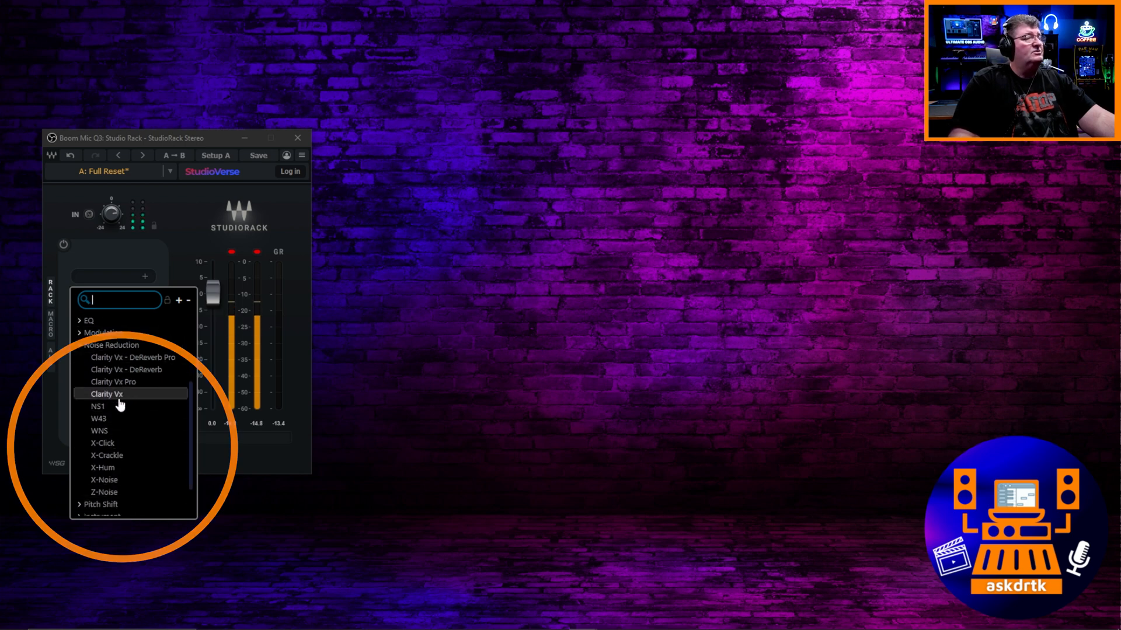
left_click(106, 394)
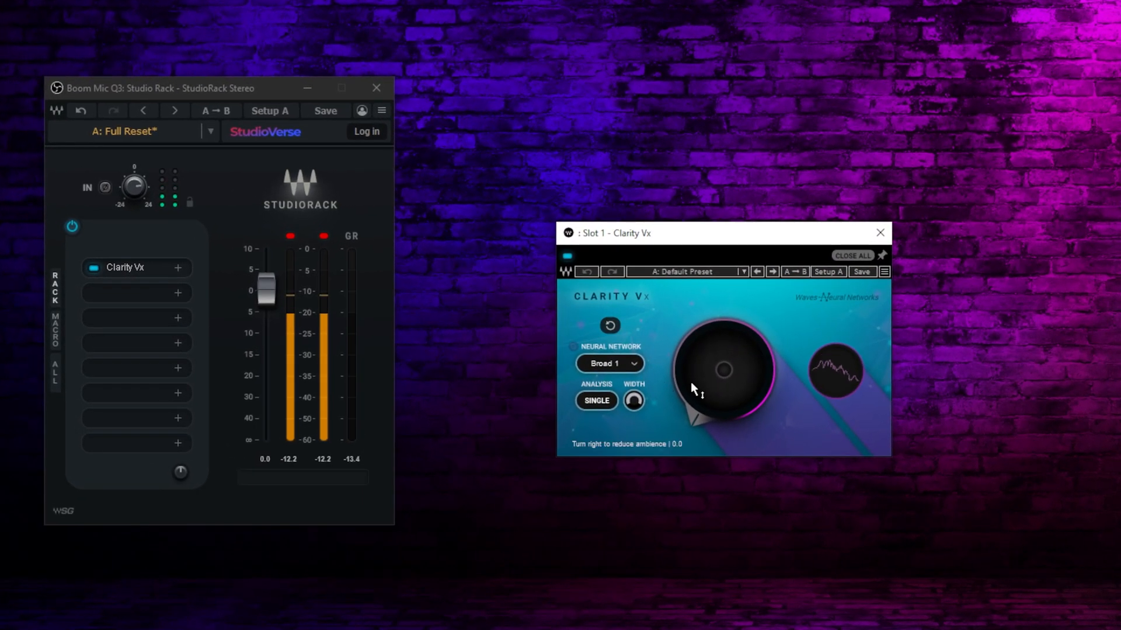
Set Clarity Vx to the Broad ECO neural network with ambience reduction around 41.
left_click(631, 364)
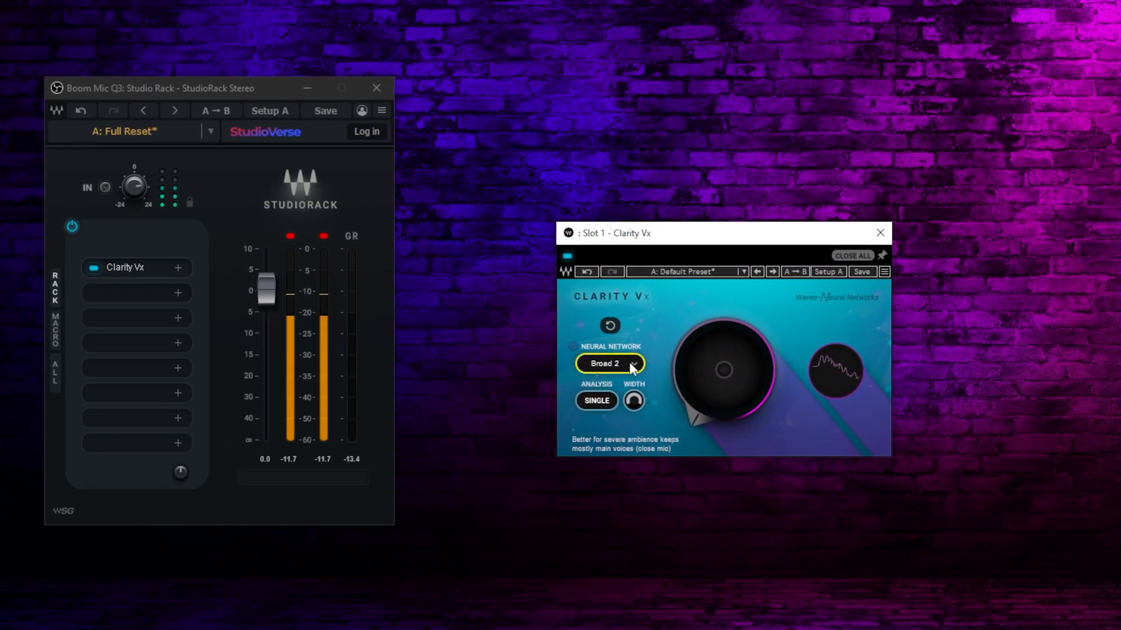
left_click(609, 364)
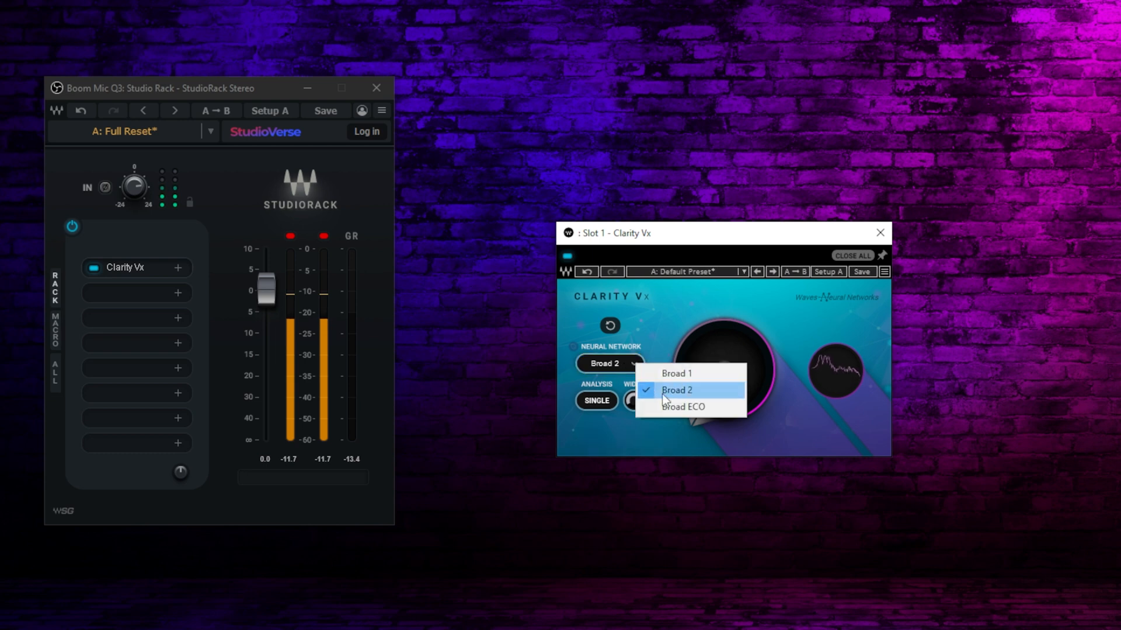
left_click(683, 406)
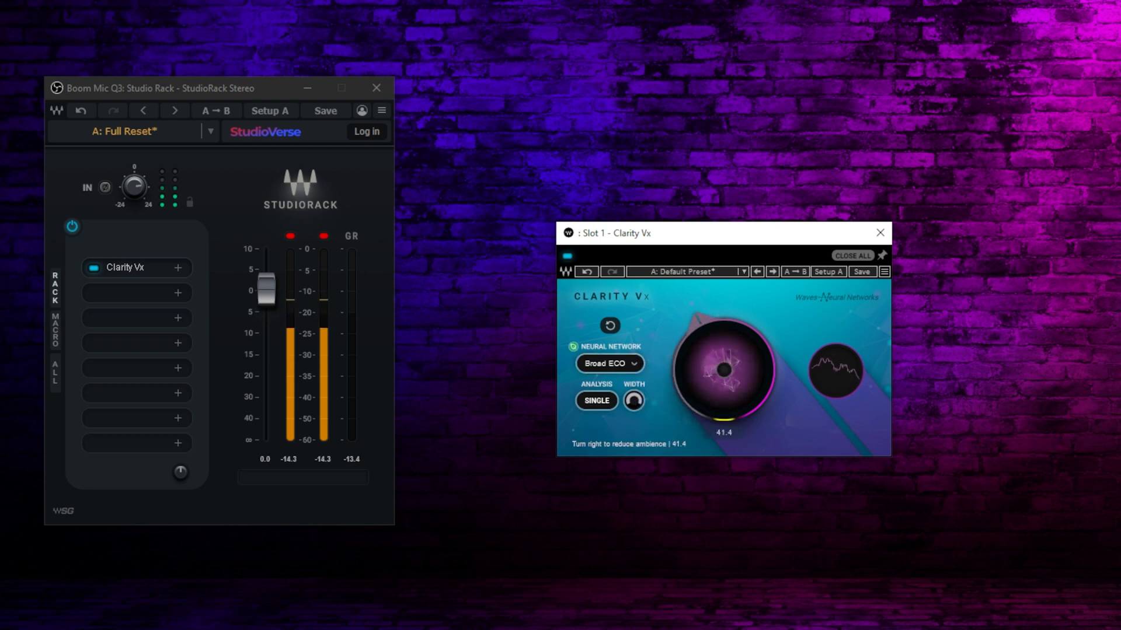
left_click_drag(724, 371, 737, 350)
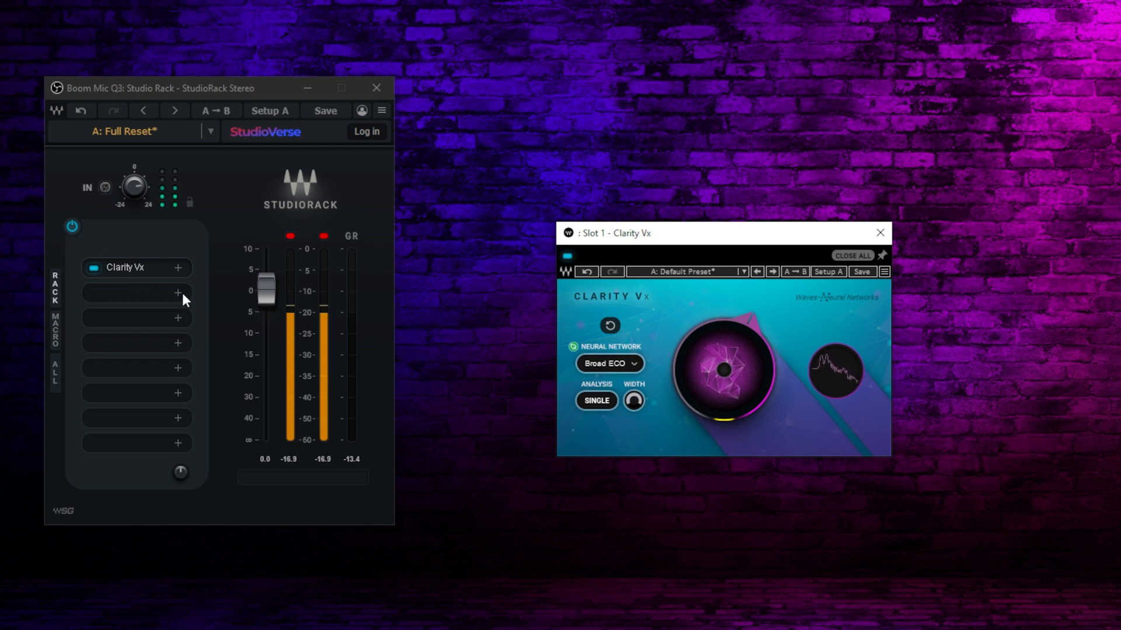
Load Clarity Vx DeReverb into slot 2 and switch its neural network to Dialogue 2.
left_click(178, 293)
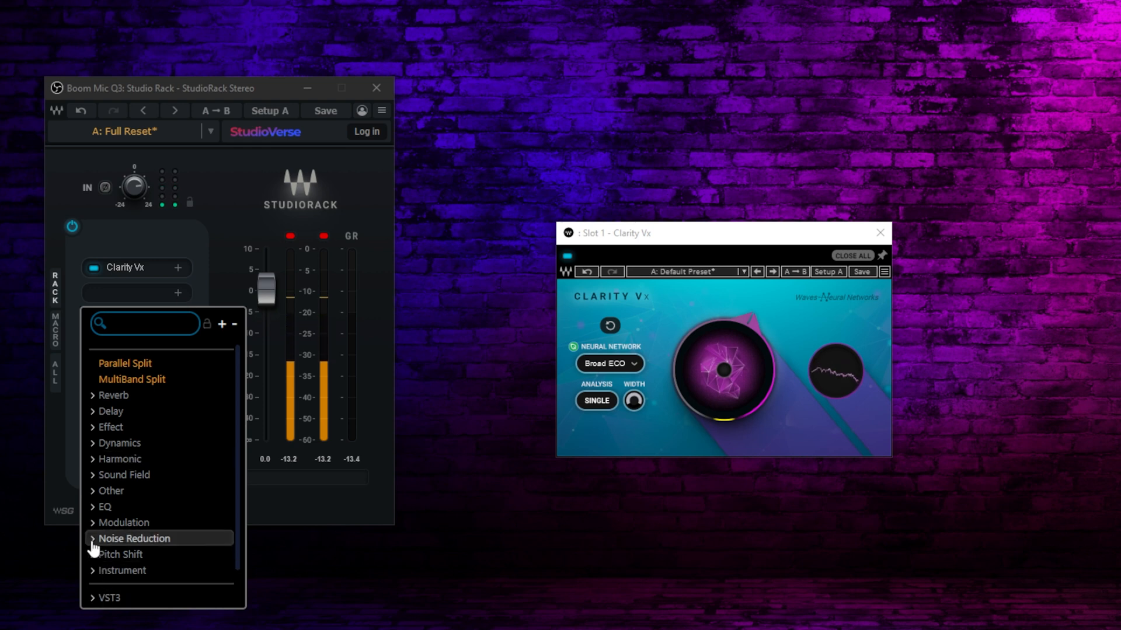
left_click(135, 539)
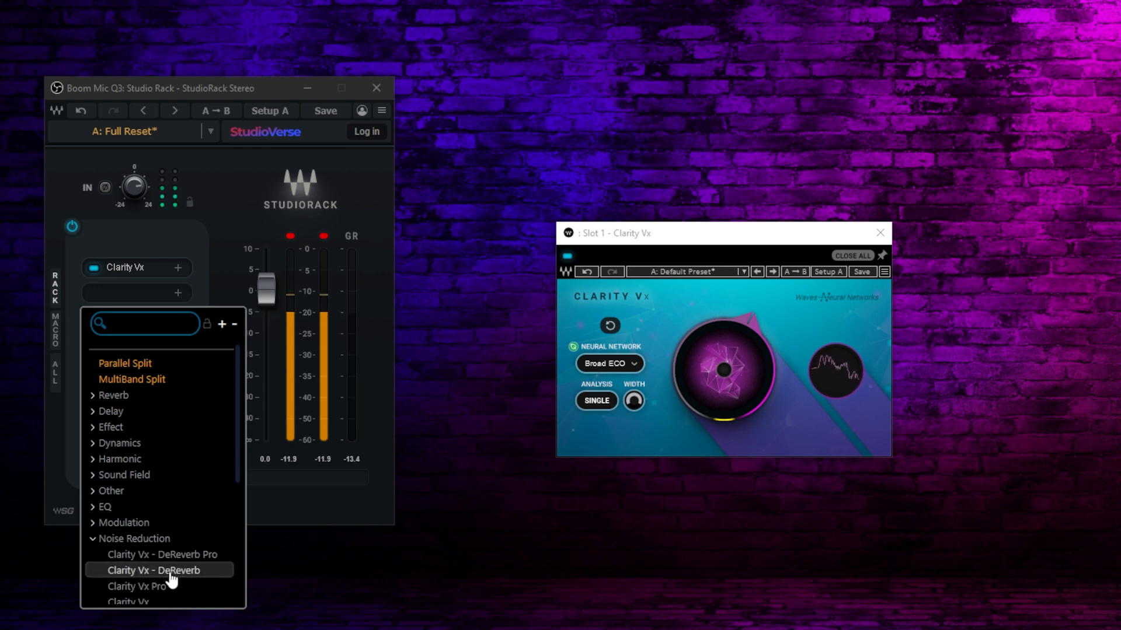
left_click(152, 570)
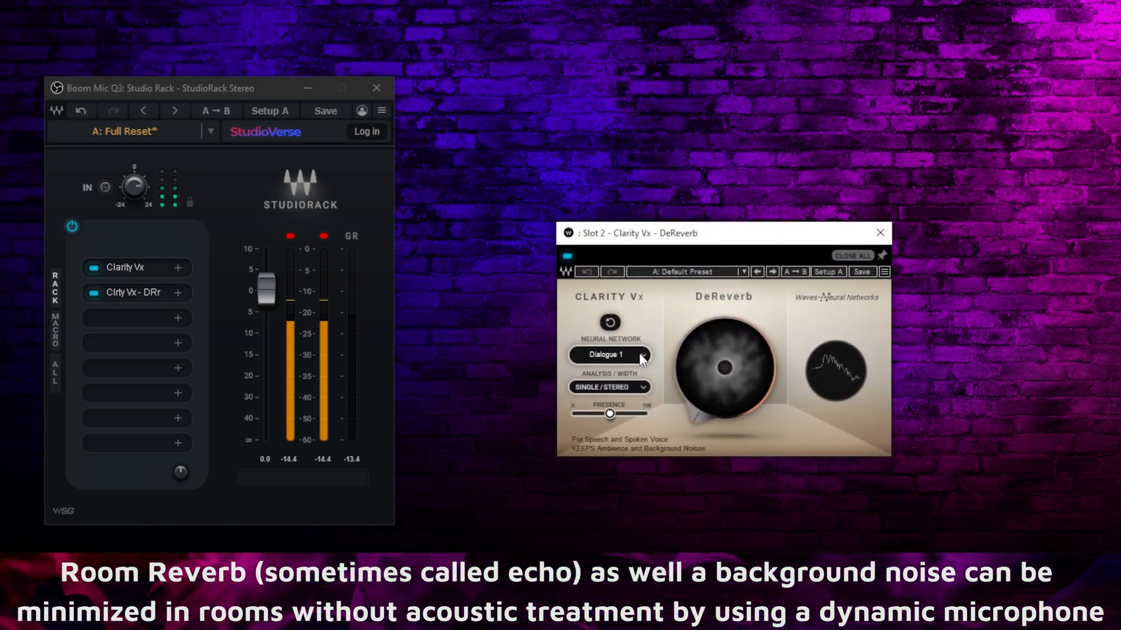
left_click(609, 355)
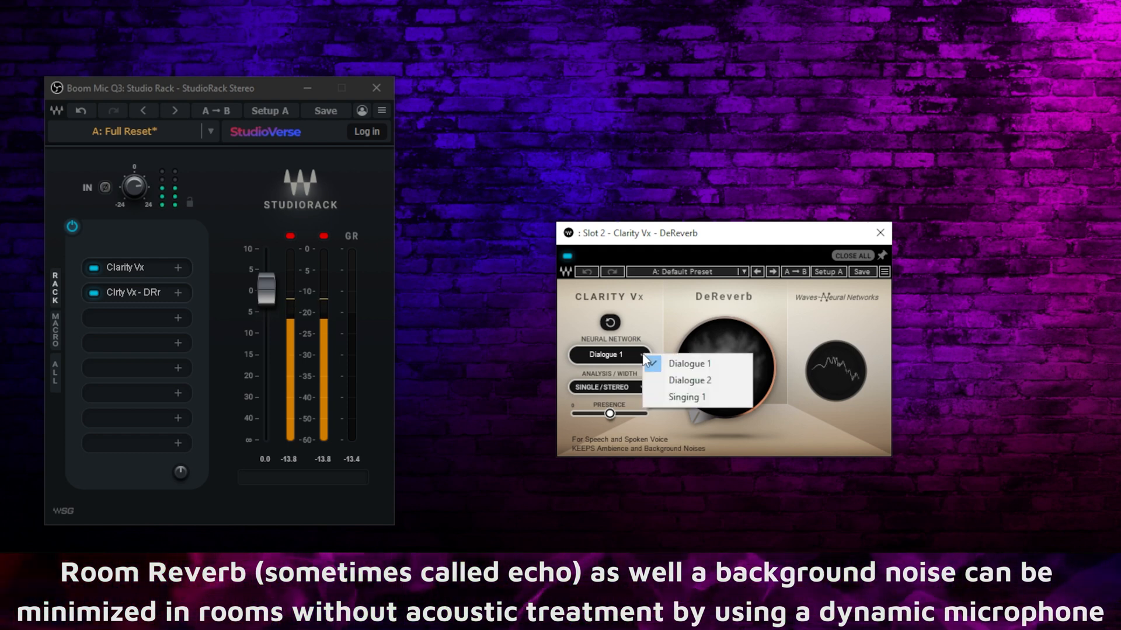
left_click(690, 381)
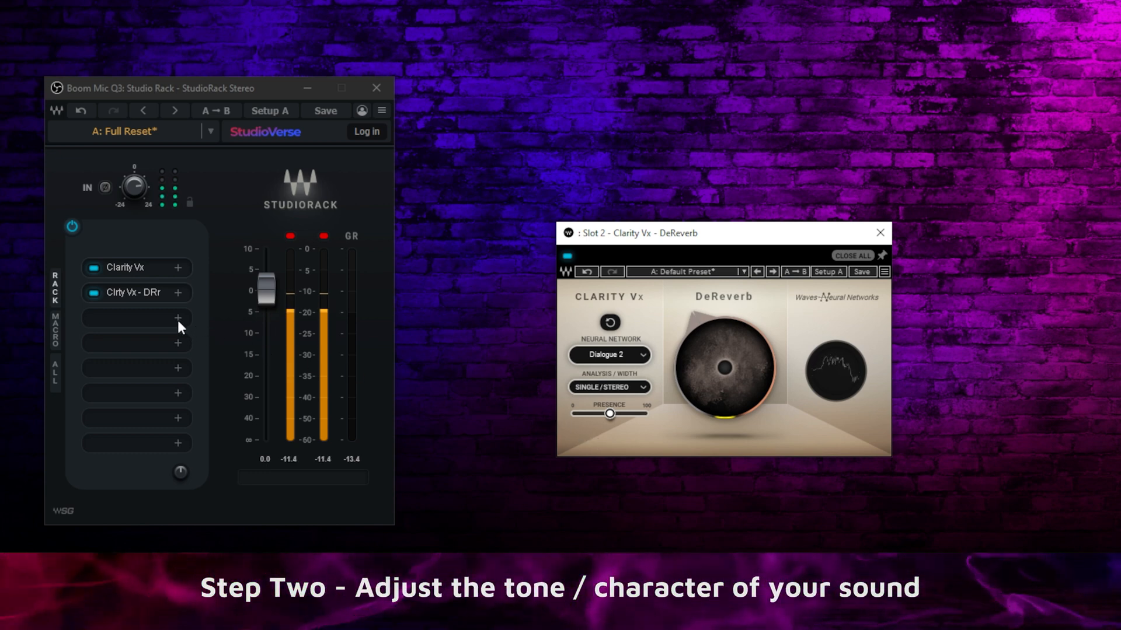
Search 'gw' to load GW VoiceCentric into slot 3 with the Mike Podcast Voice preset.
left_click(177, 317)
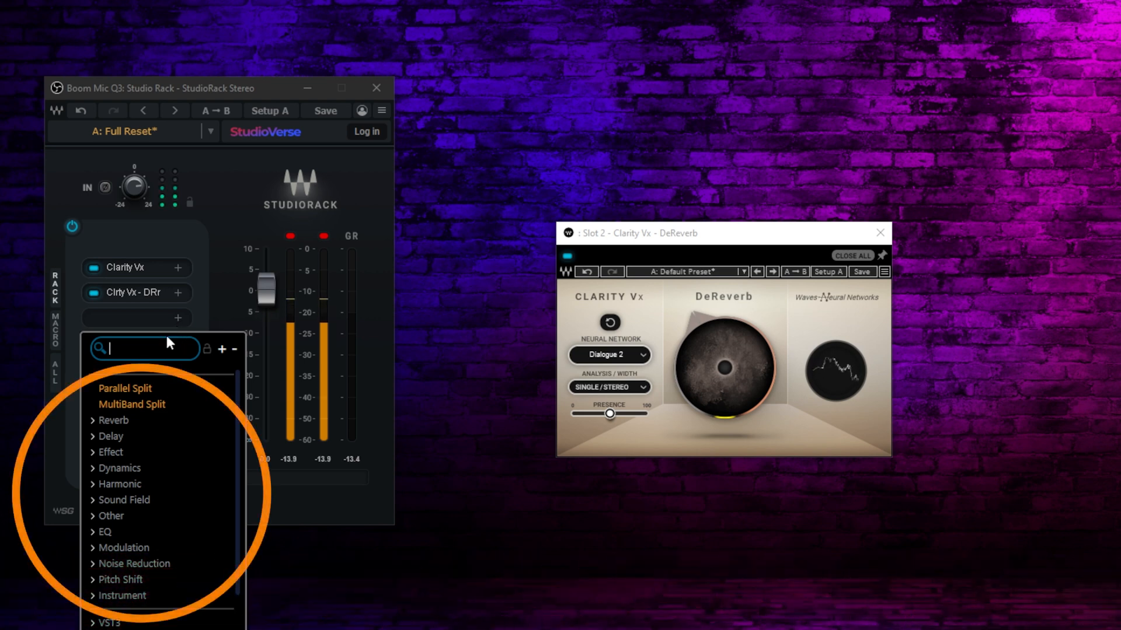
type("gw")
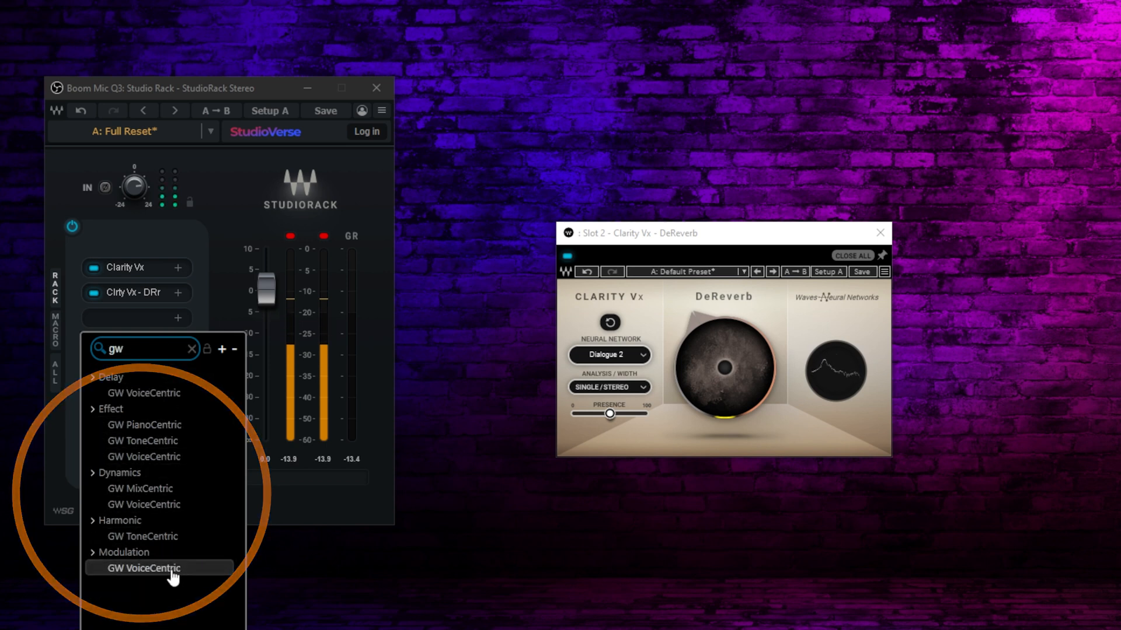
left_click(149, 567)
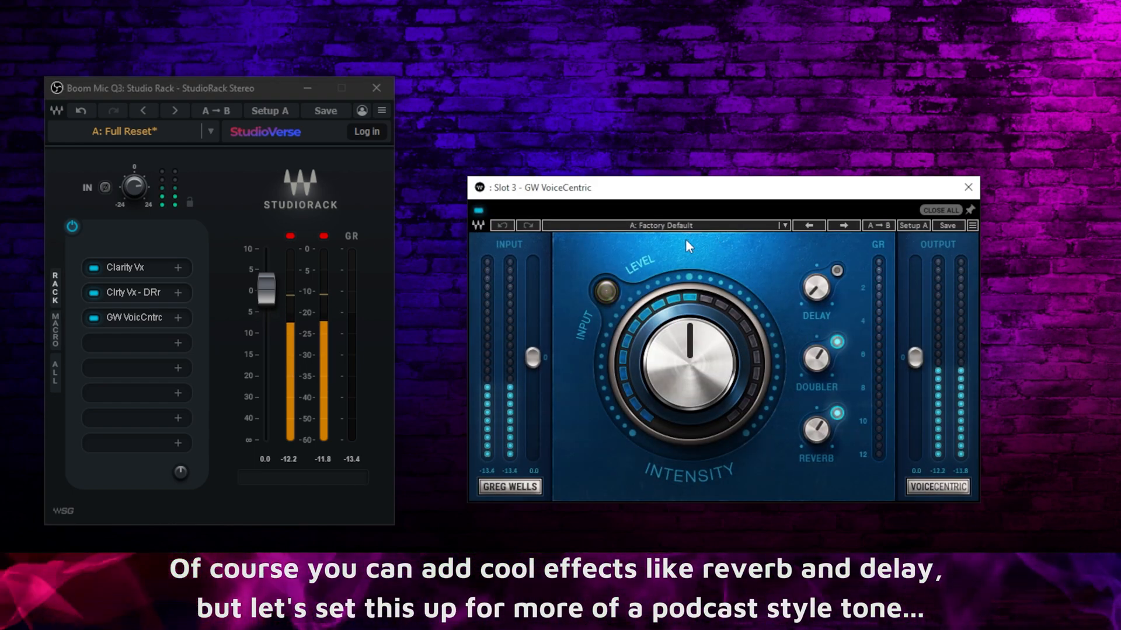
mouse_move(786, 234)
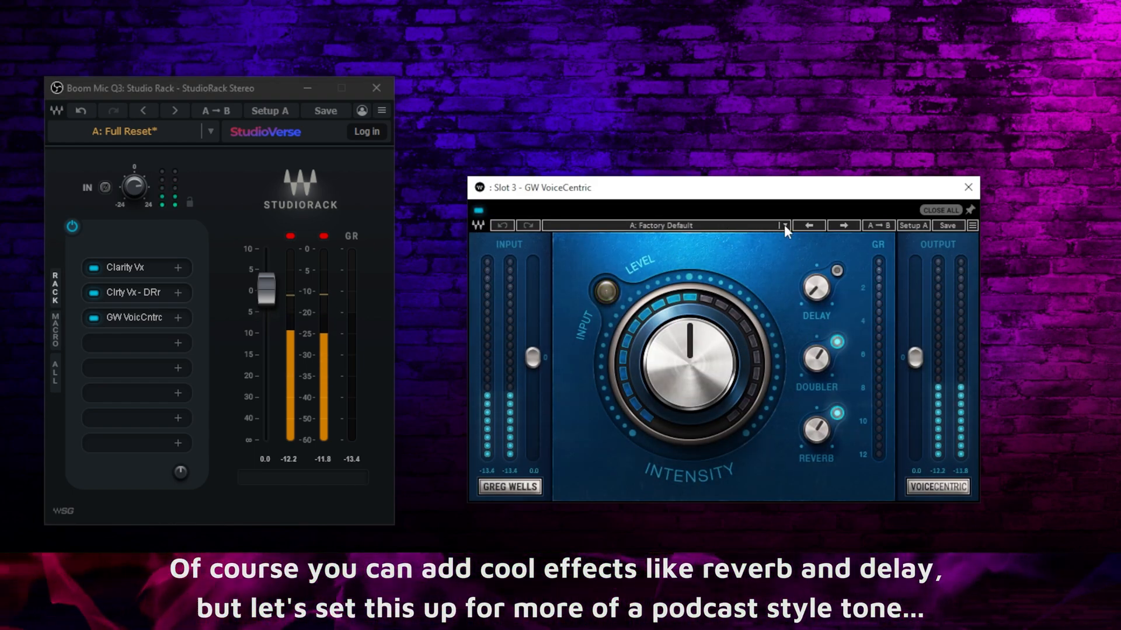
left_click(784, 225)
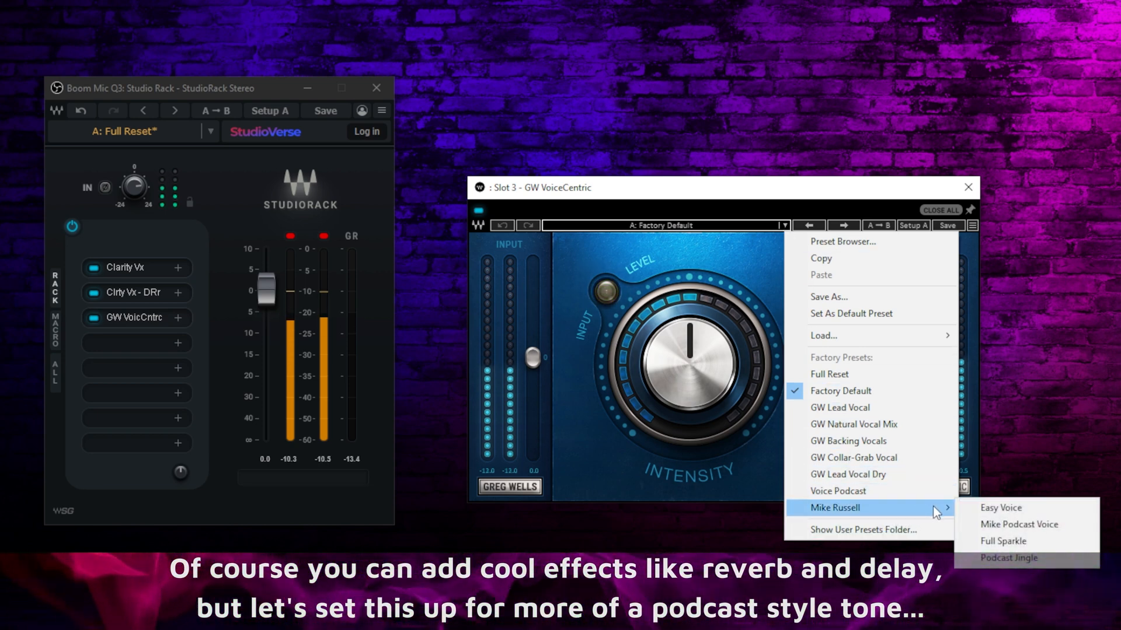
mouse_move(1020, 525)
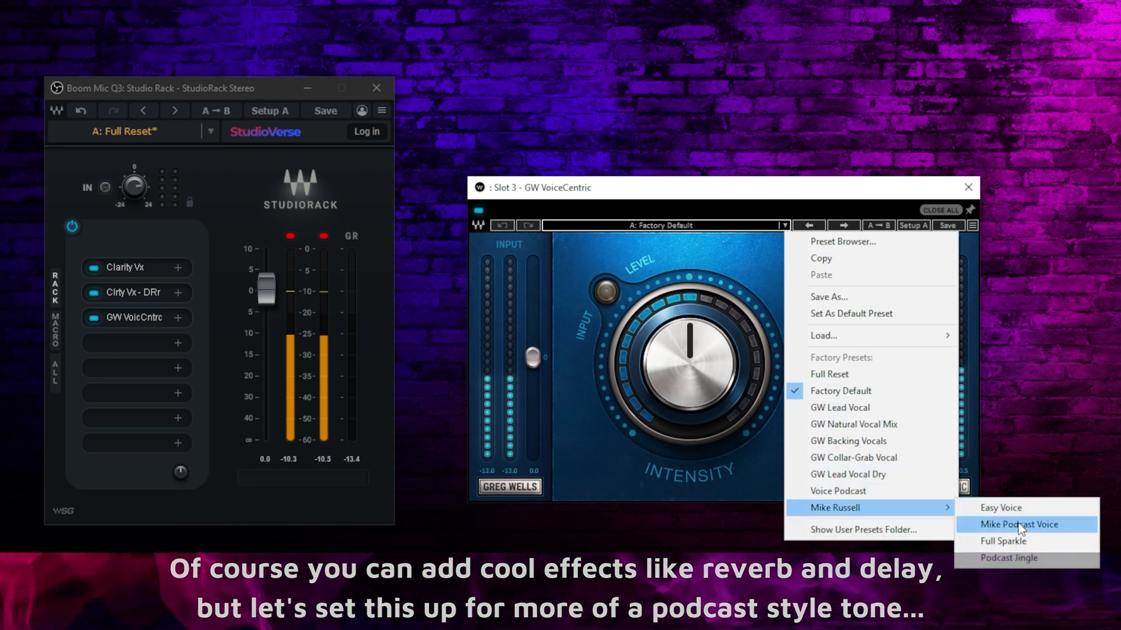
left_click(1027, 526)
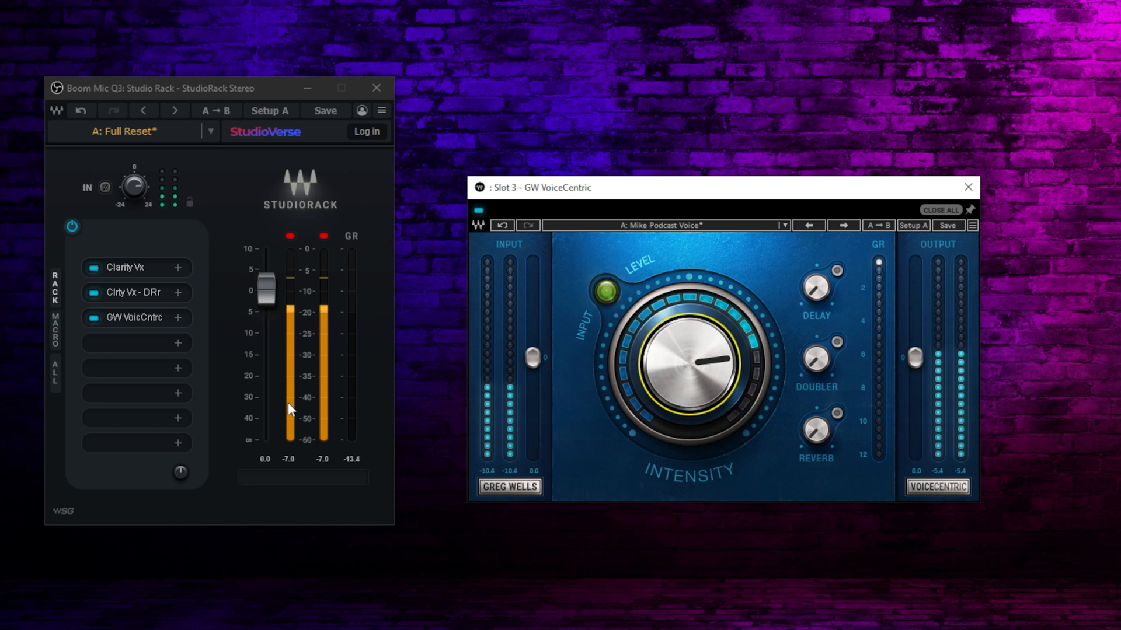
Search 'omni' and swap slot 3 to Scheps Omni Channel at its Full Reset settings.
left_click(178, 318)
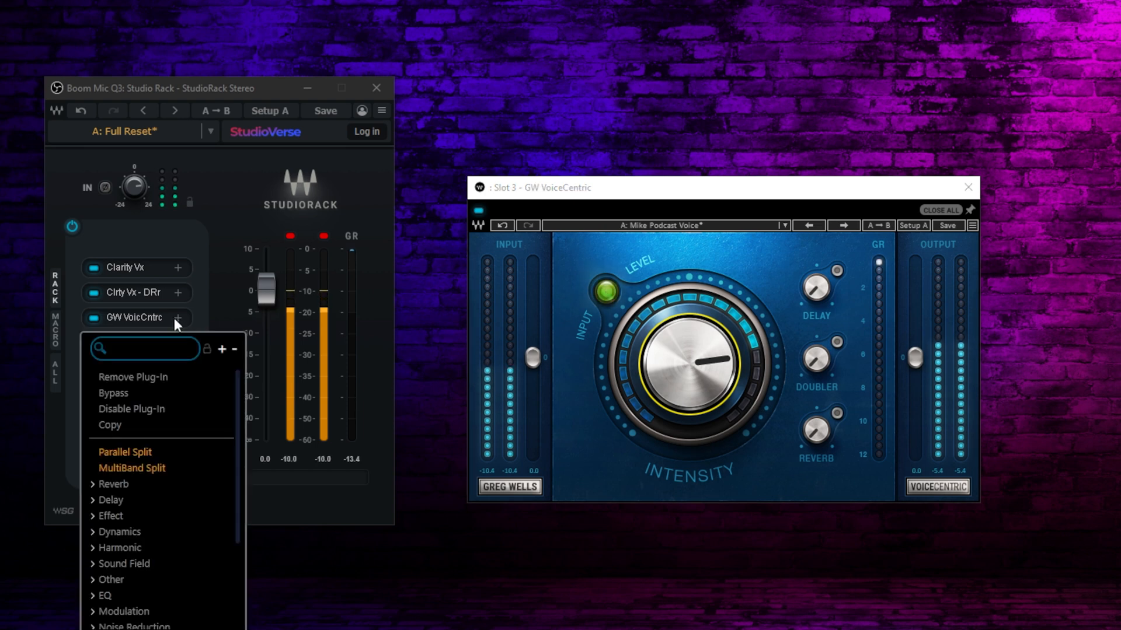
type("o")
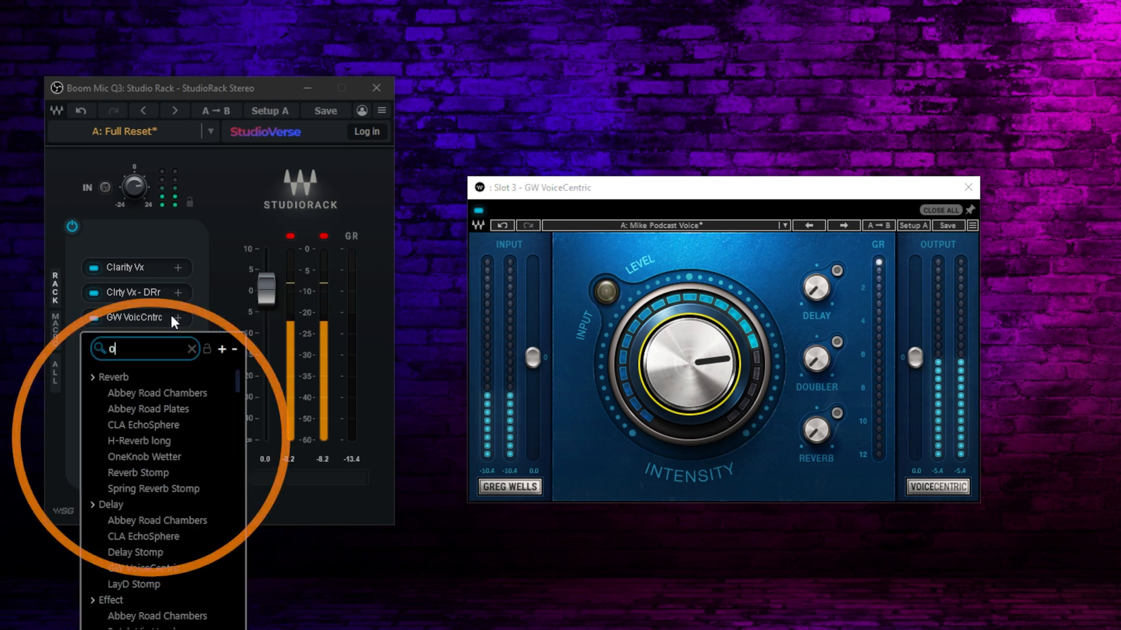
type("mni")
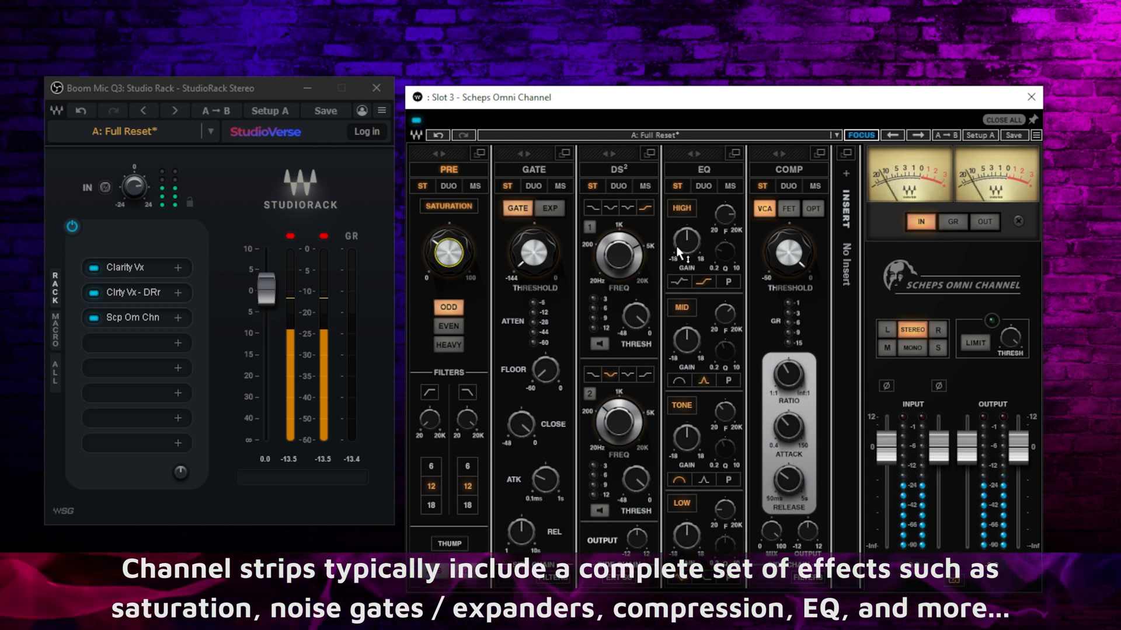
left_click_drag(683, 241, 683, 249)
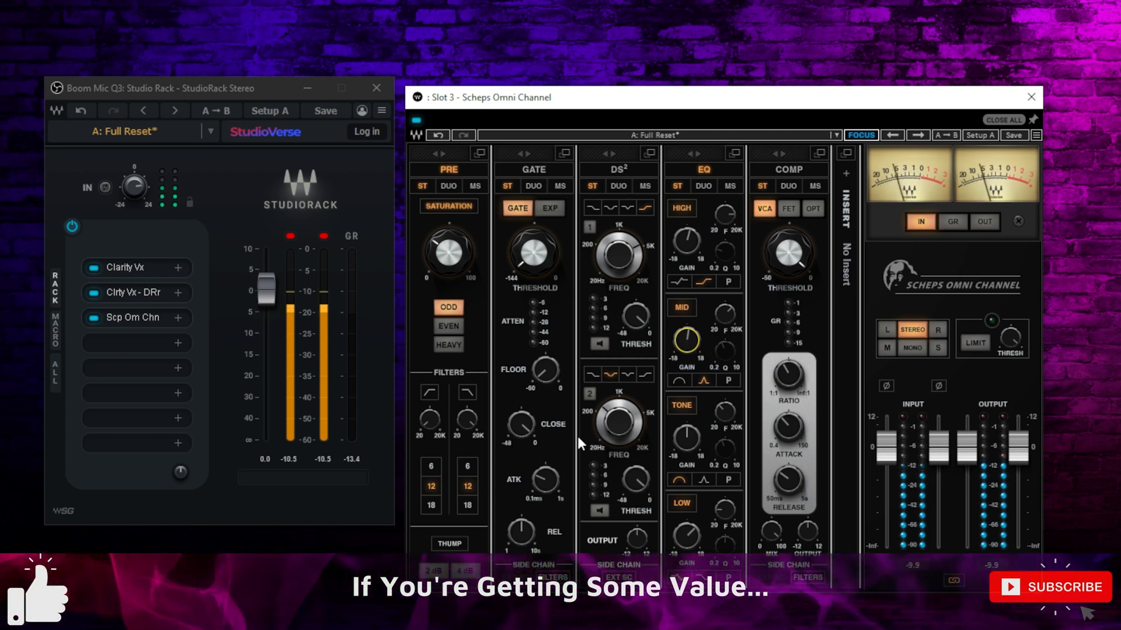
mouse_move(688, 488)
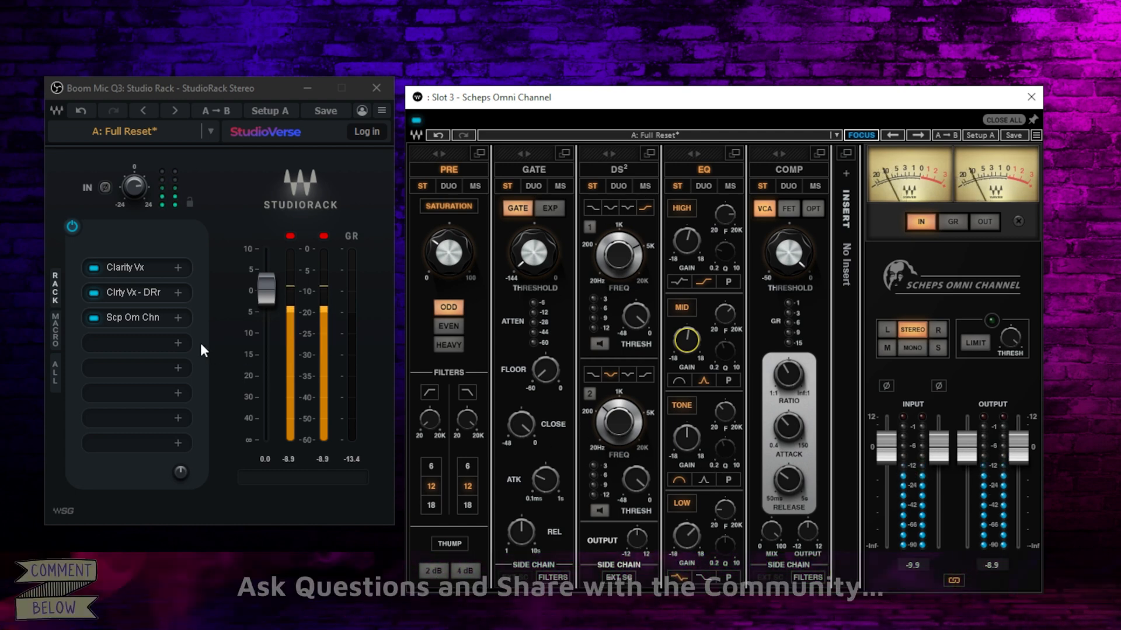
mouse_move(189, 330)
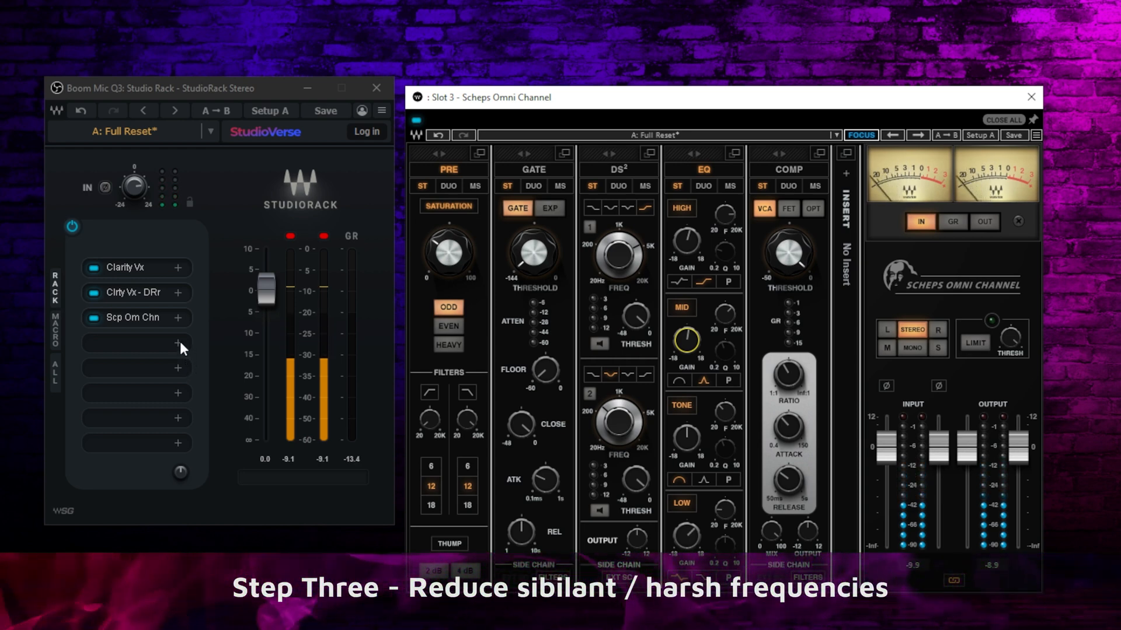
Search 'sib' to load Sibilance-Live into slot 4 and lower its threshold to -16.8 dB.
left_click(177, 343)
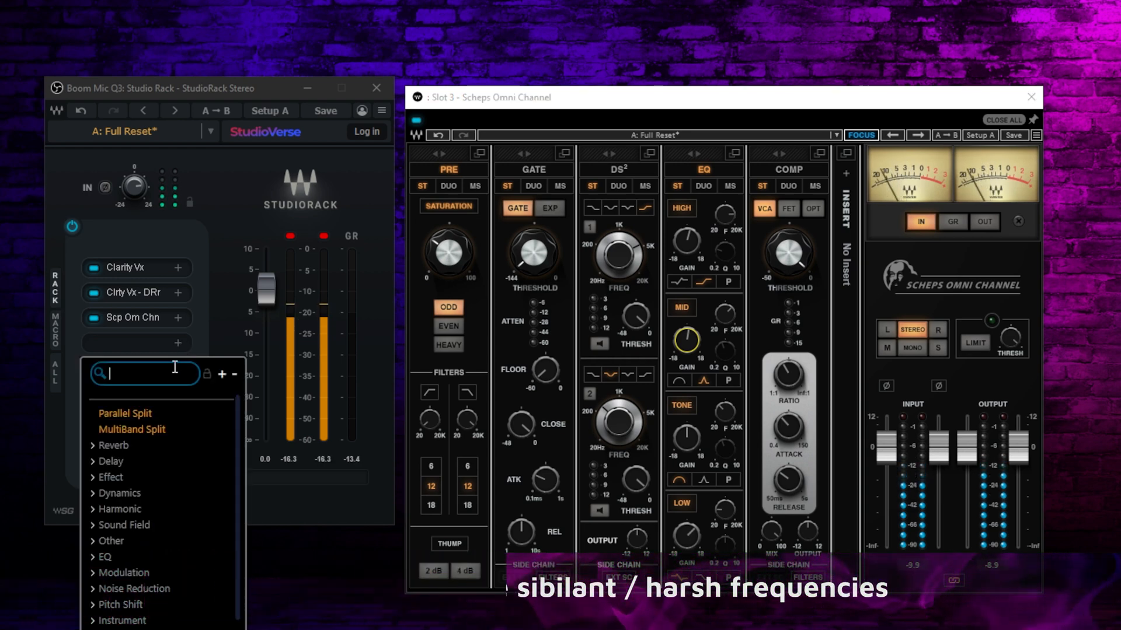
type("sib")
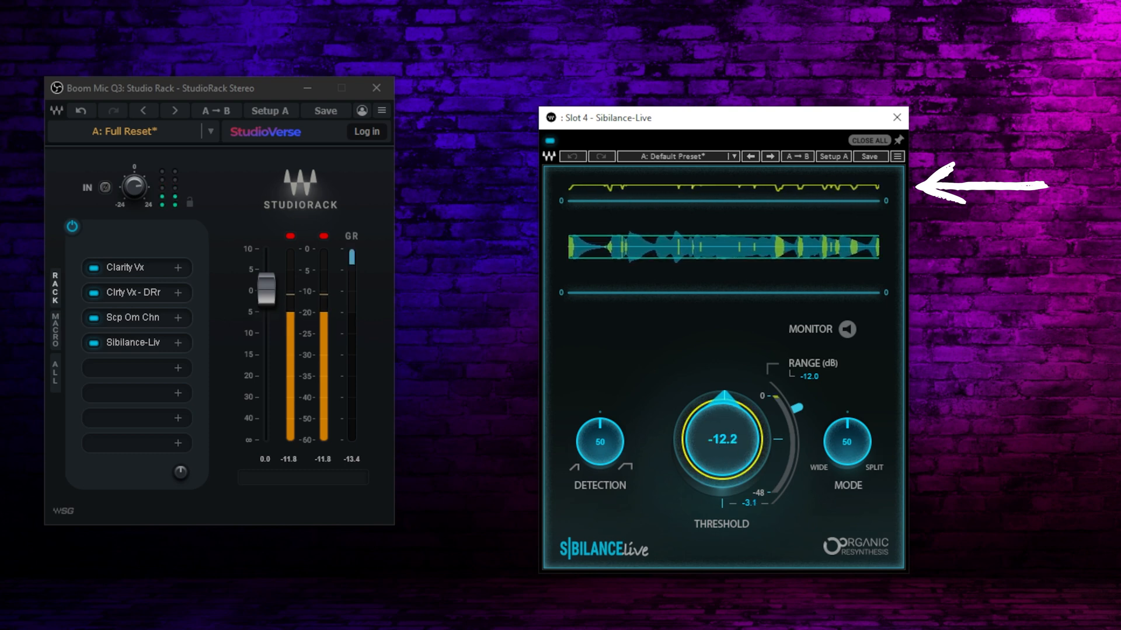
left_click_drag(721, 439, 721, 458)
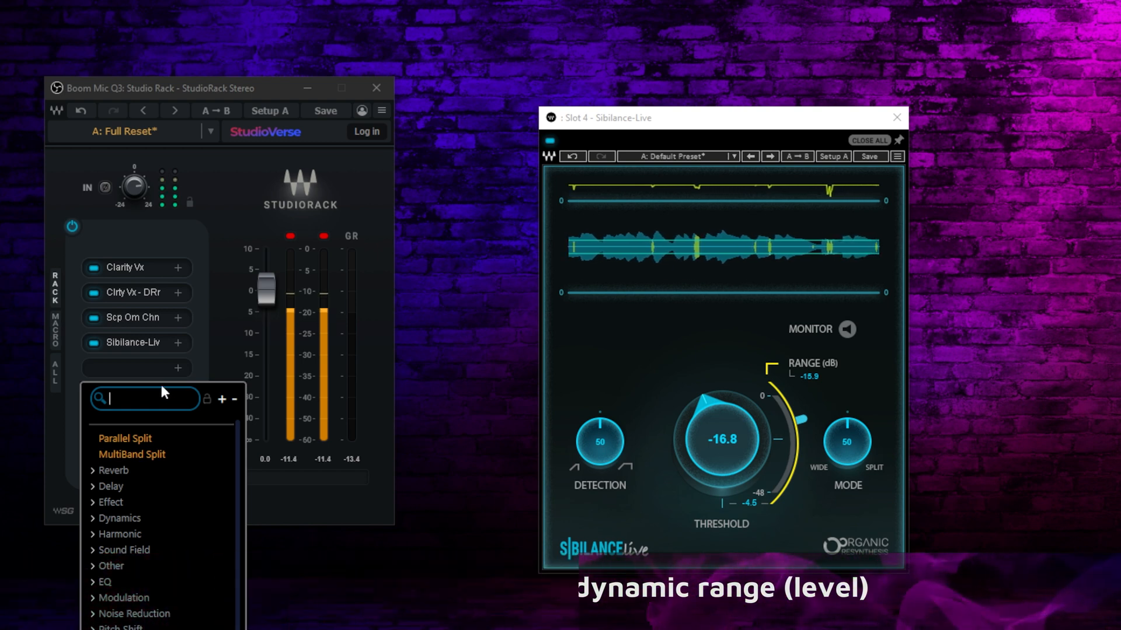
Add Vocal Rider Live to the fifth slot by searching 'voca' in the plug-in list.
type("voca")
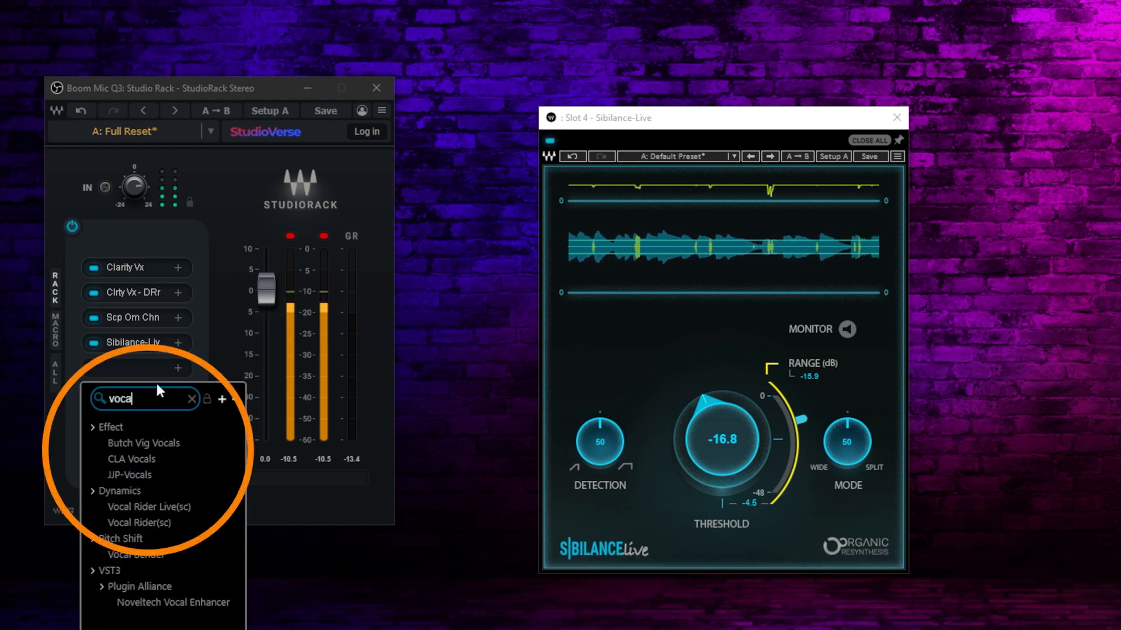
mouse_move(203, 472)
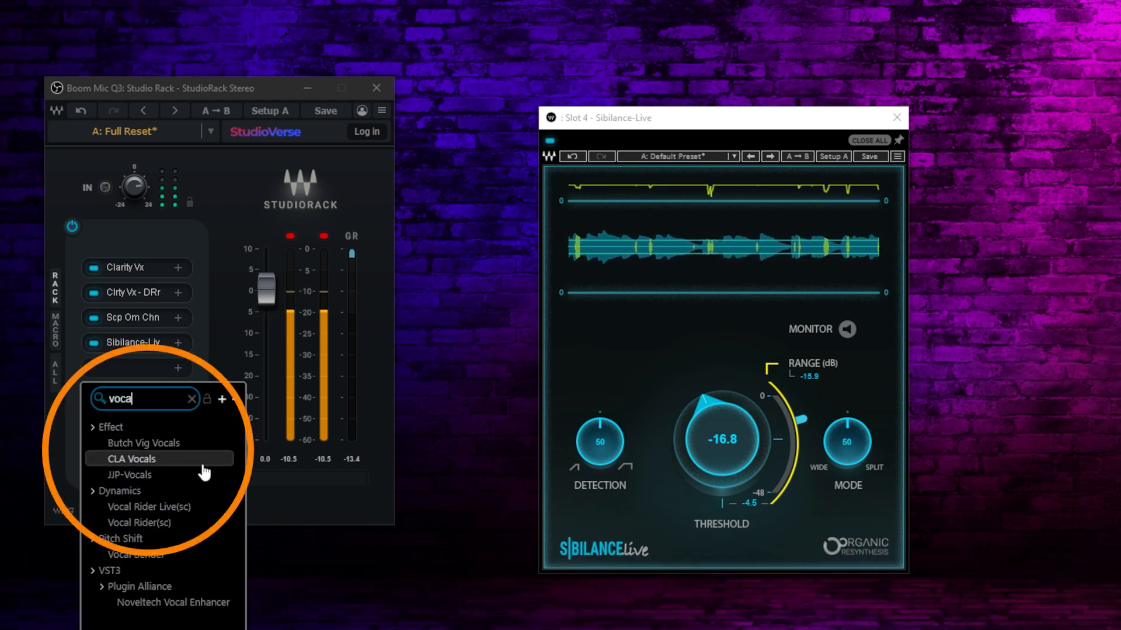
left_click(148, 506)
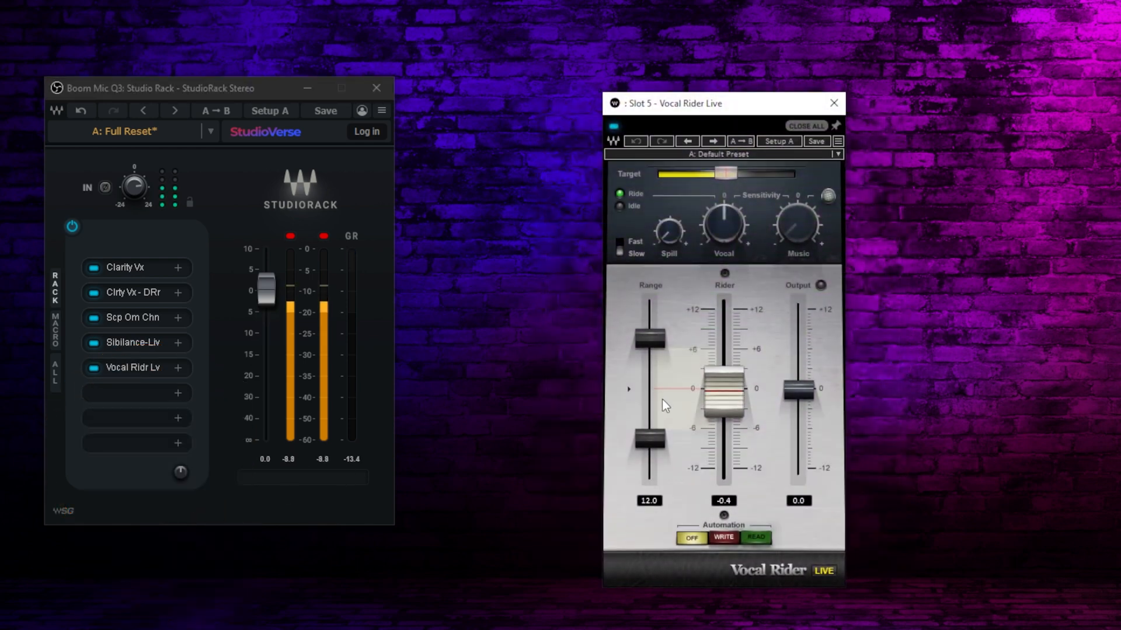
Nudge the Vocal Rider fader up and down to check the ride level, leaving it at default.
left_click_drag(724, 382, 723, 397)
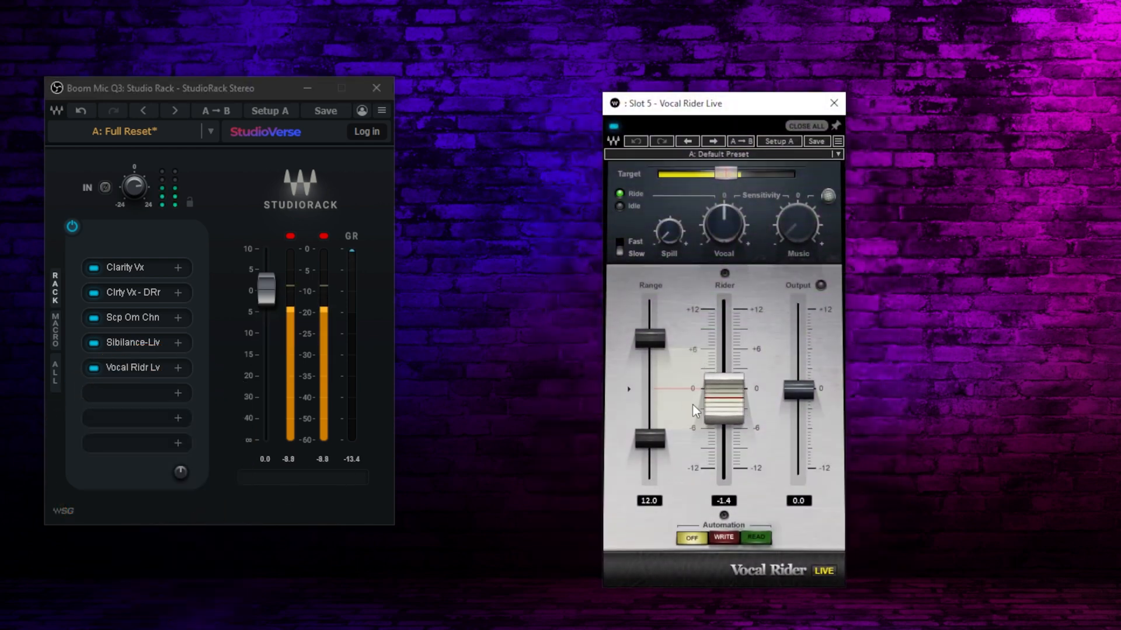
left_click_drag(724, 390, 724, 378)
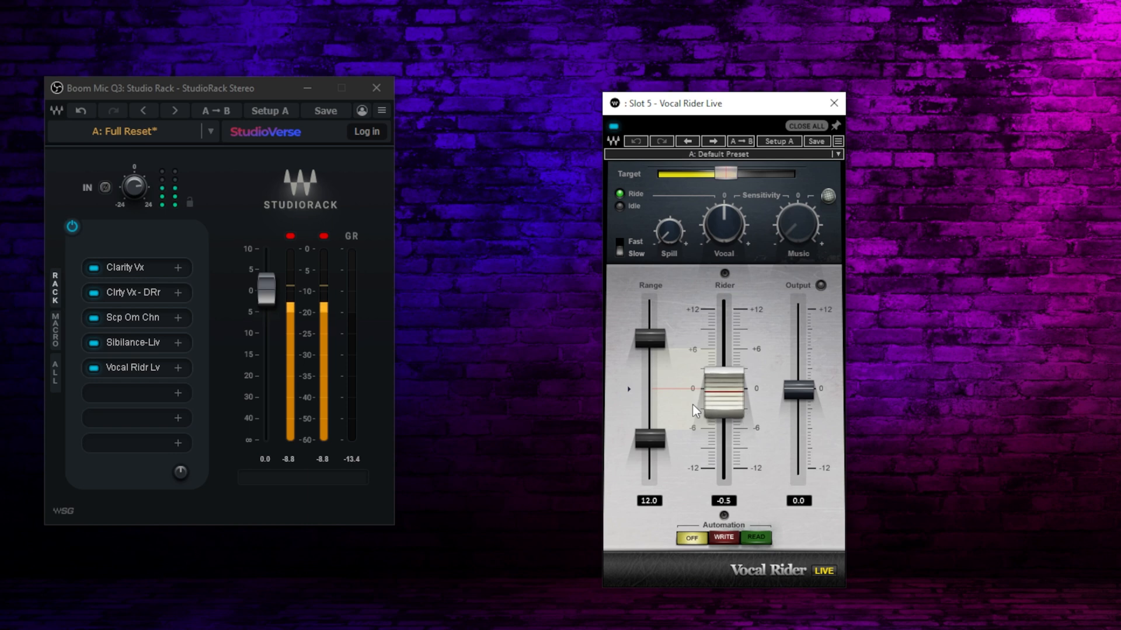
left_click_drag(724, 390, 723, 401)
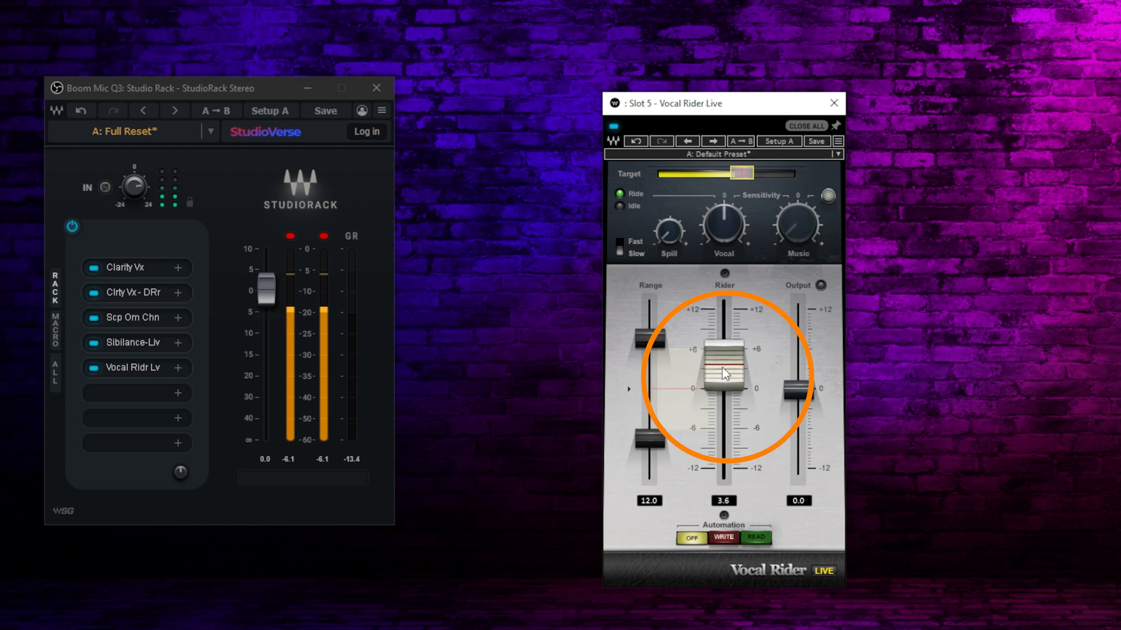
left_click_drag(723, 368, 724, 379)
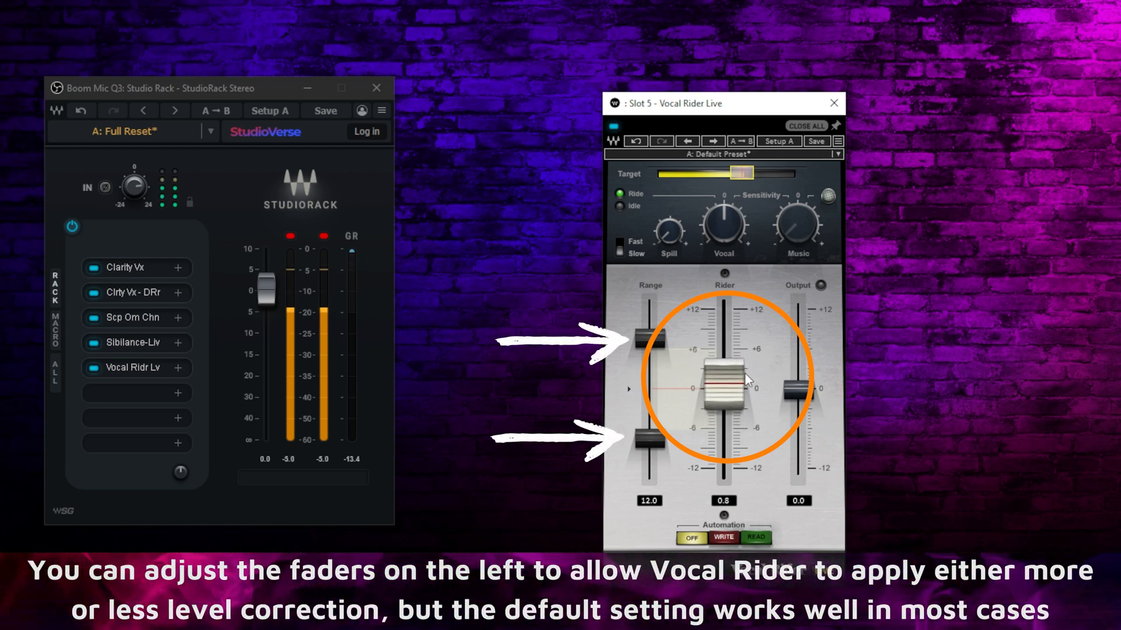
left_click_drag(727, 387, 727, 361)
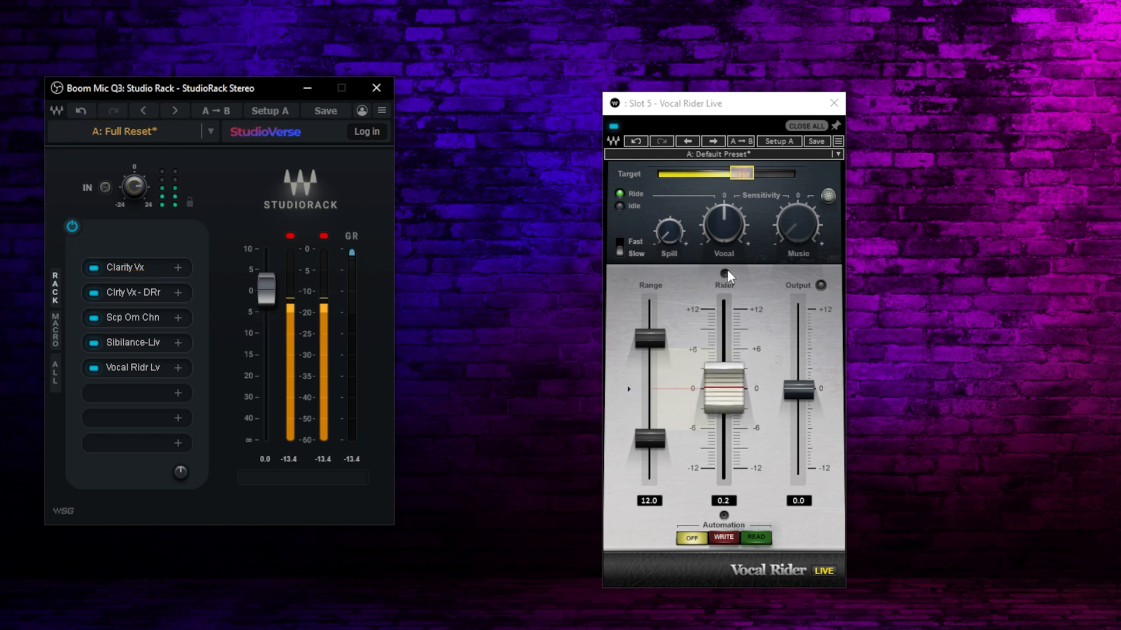
left_click_drag(724, 392, 724, 364)
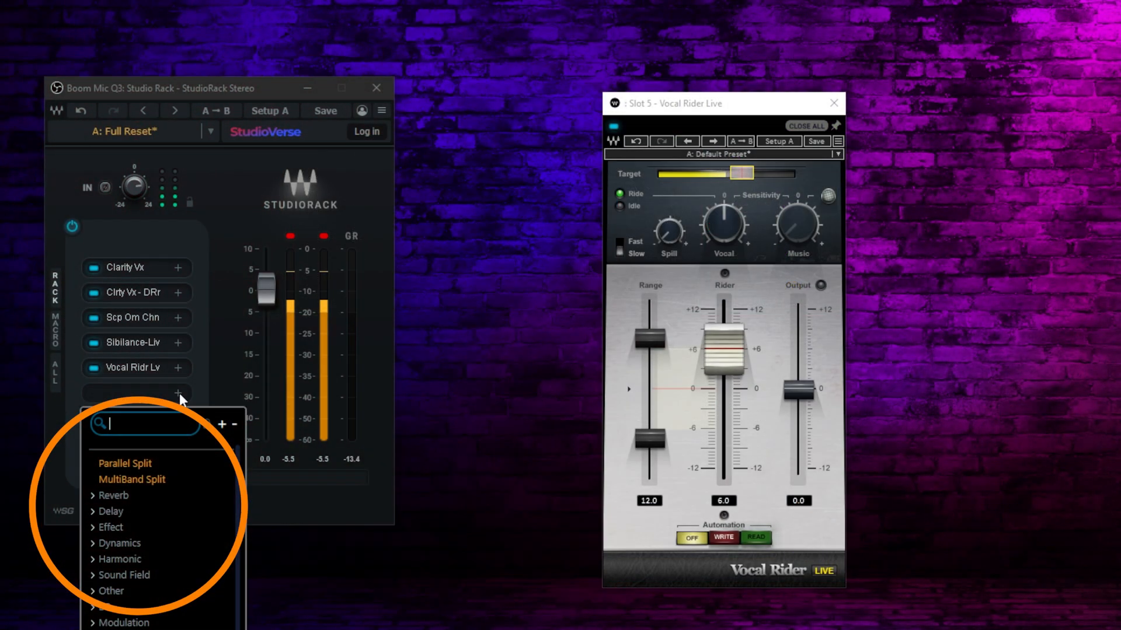
Add the L1 limiter to the sixth slot via 'lim' and lower its Out Ceiling to about -3.0 dB.
type("lim")
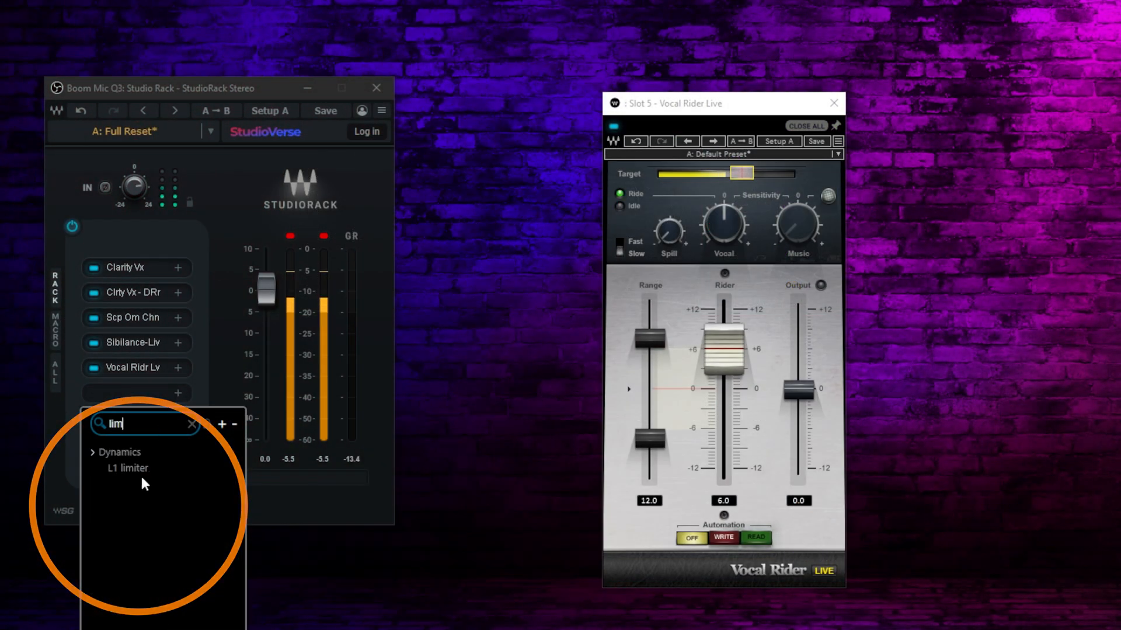
left_click(127, 468)
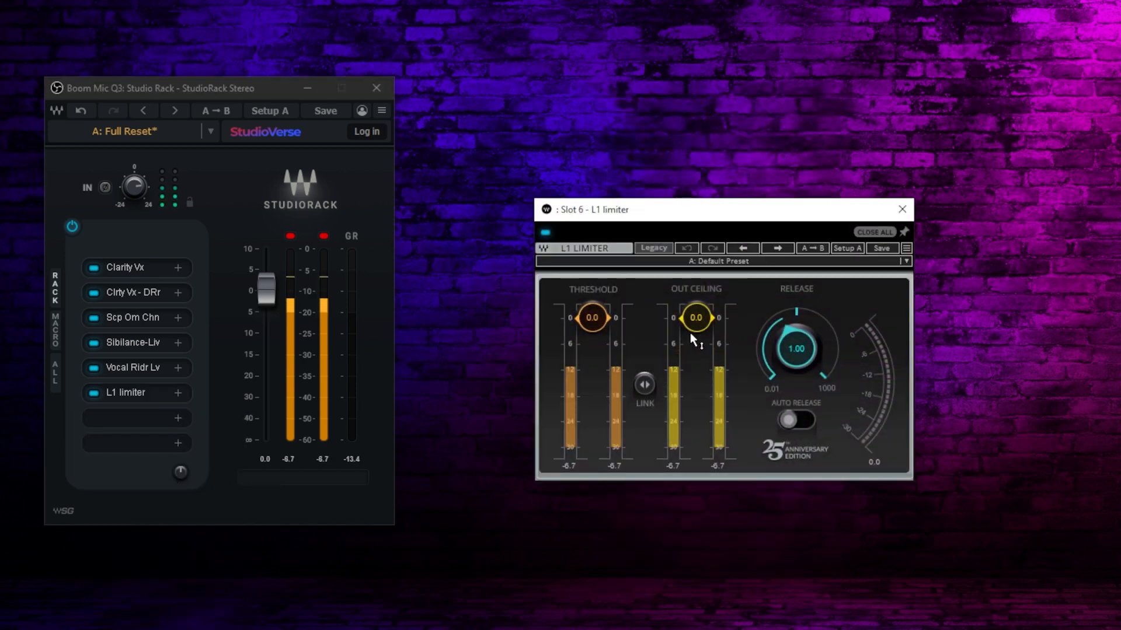
left_click_drag(693, 317, 694, 330)
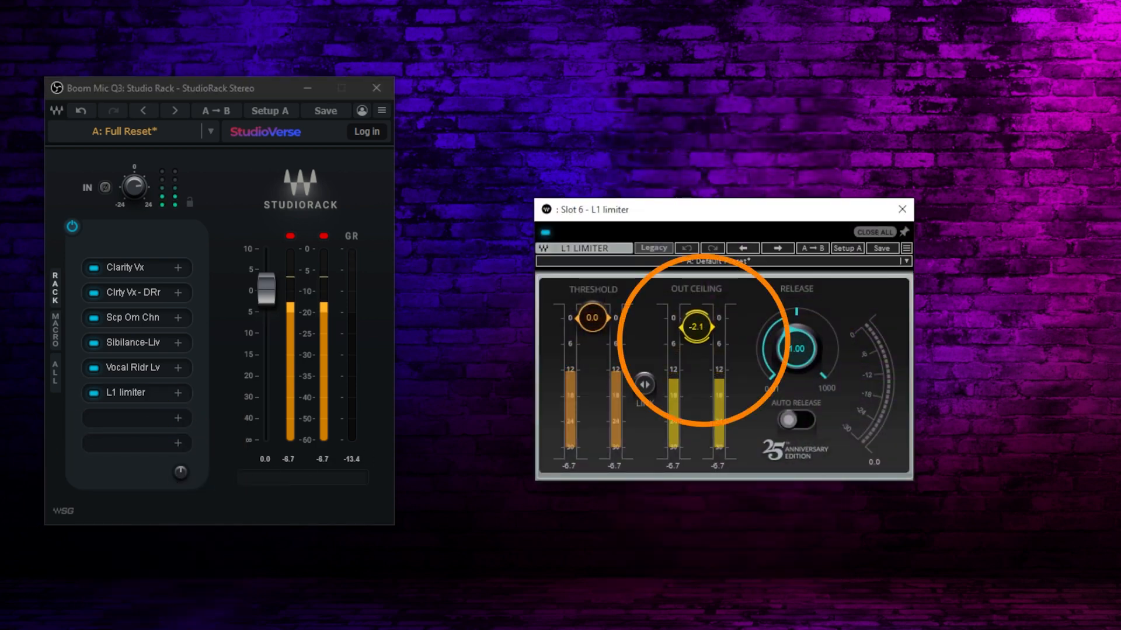
left_click_drag(694, 326, 694, 333)
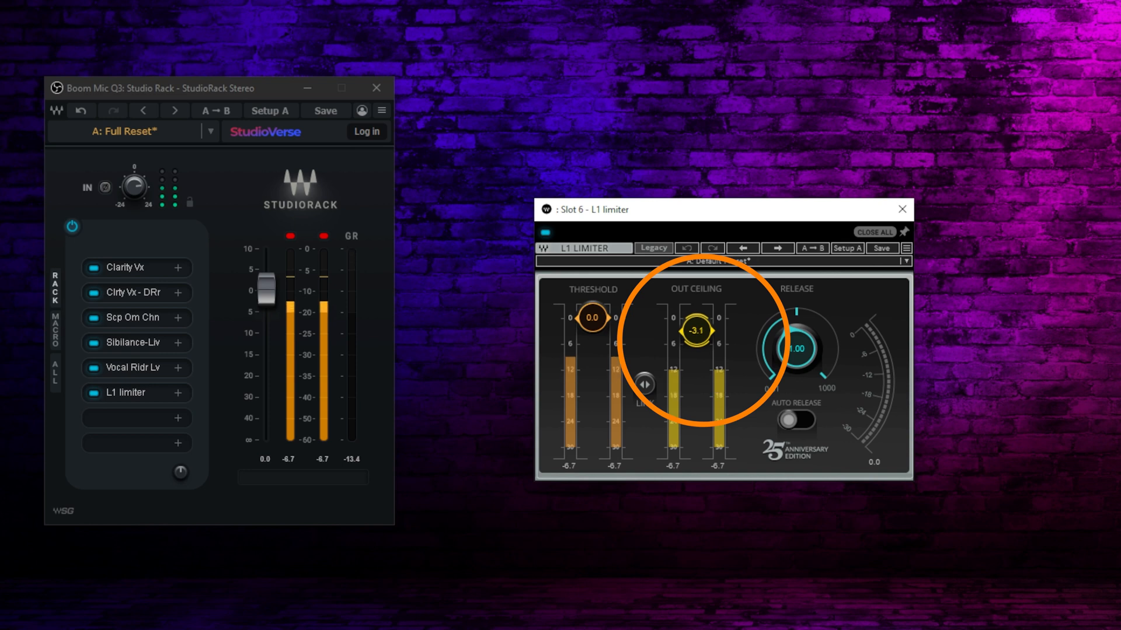
left_click_drag(694, 330, 700, 336)
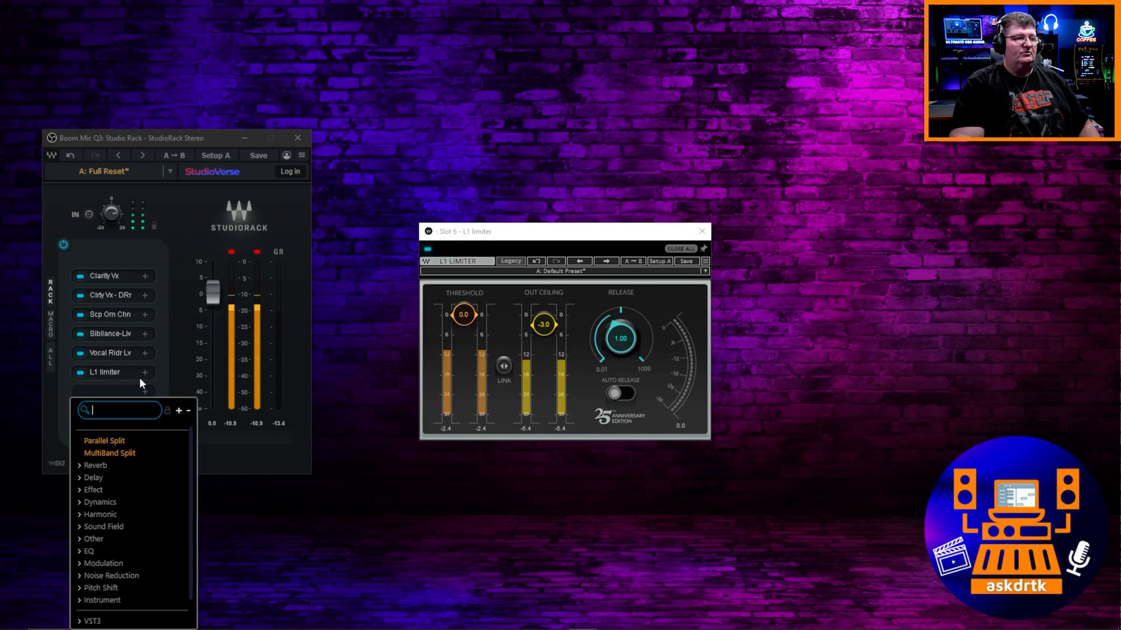
Scroll the seventh slot's plug-in list through the VST3 vendor folders (iZotope, Softube, Elgato).
scroll("down", 3)
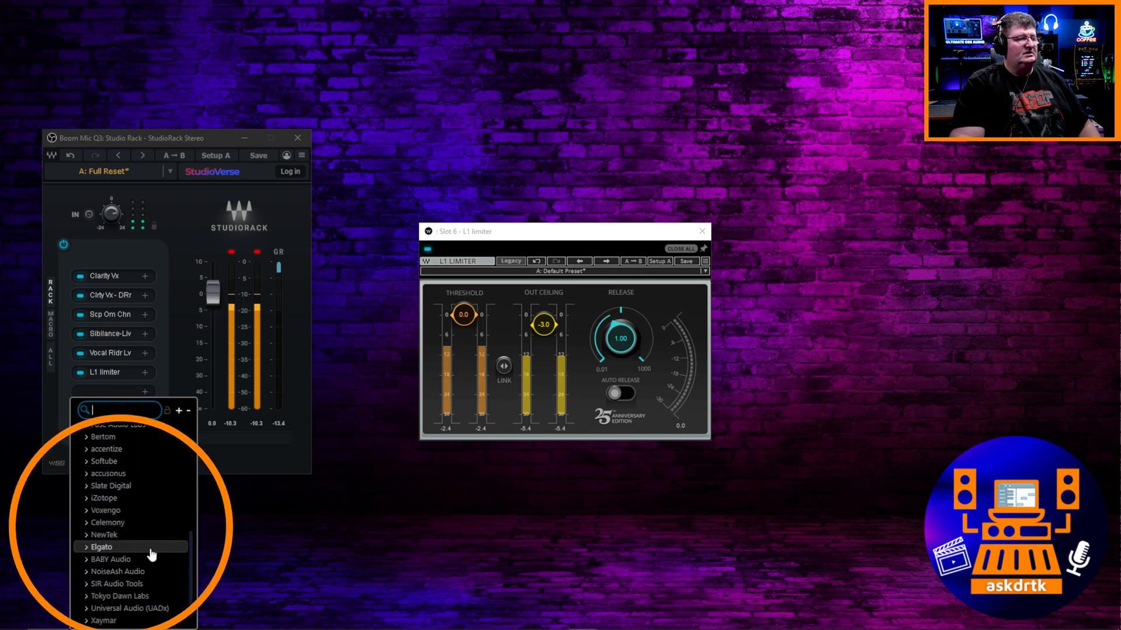
mouse_move(103, 534)
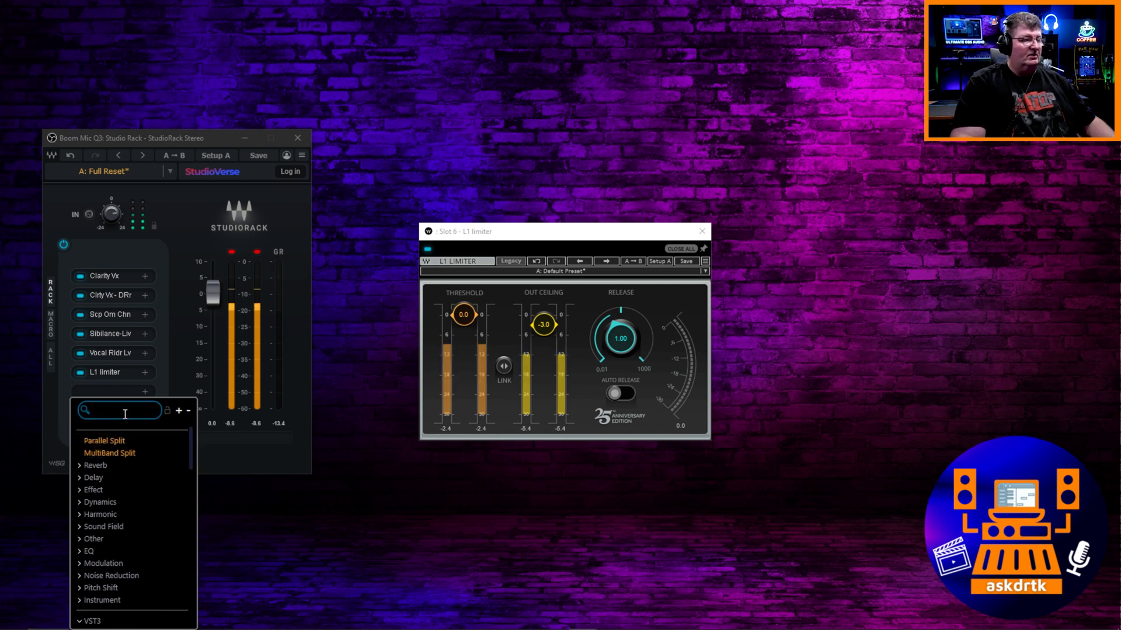
Add Antares Auto-Tune Access to the seventh slot by searching 'aut'.
type("aut")
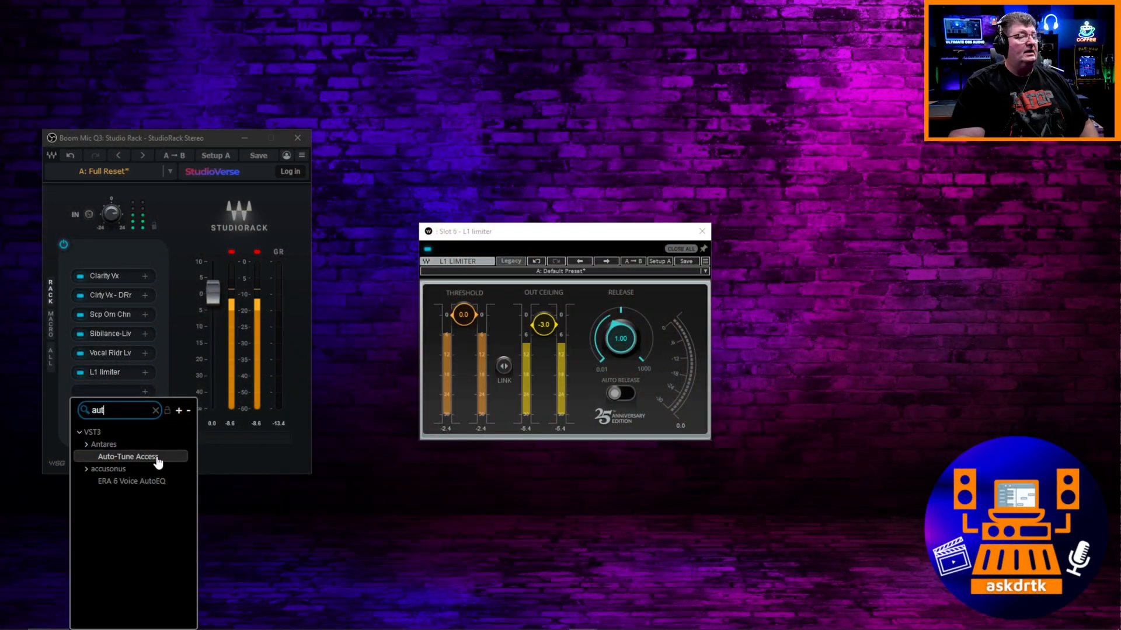
left_click(126, 456)
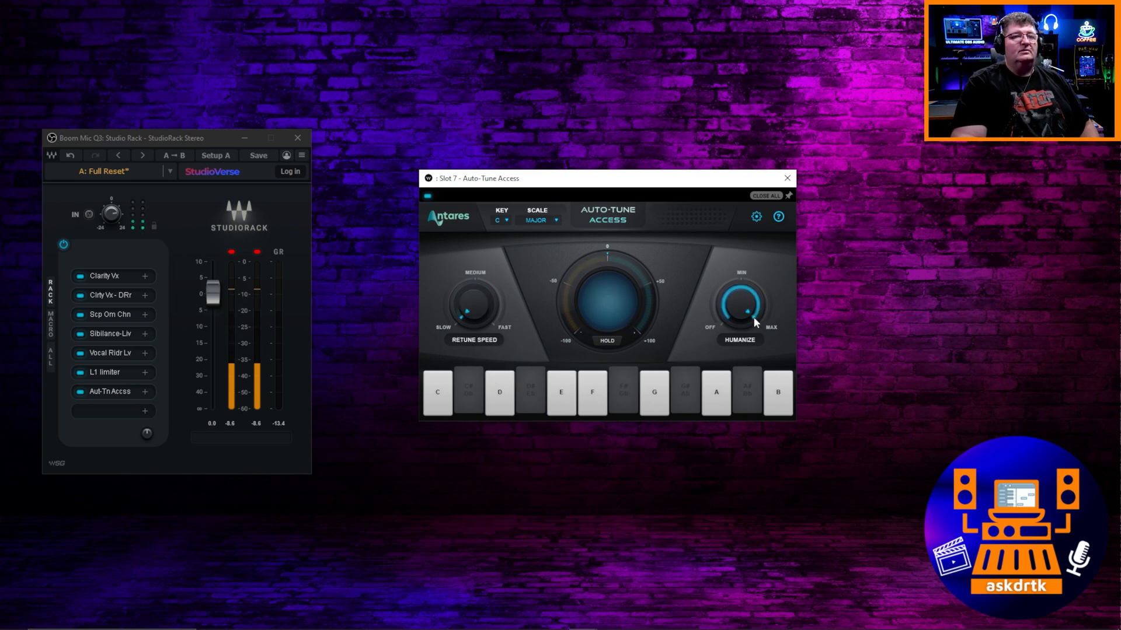
Review Auto-Tune Access's Key, Retune Speed and Humanize controls, leaving it tracking in C major.
left_click(780, 392)
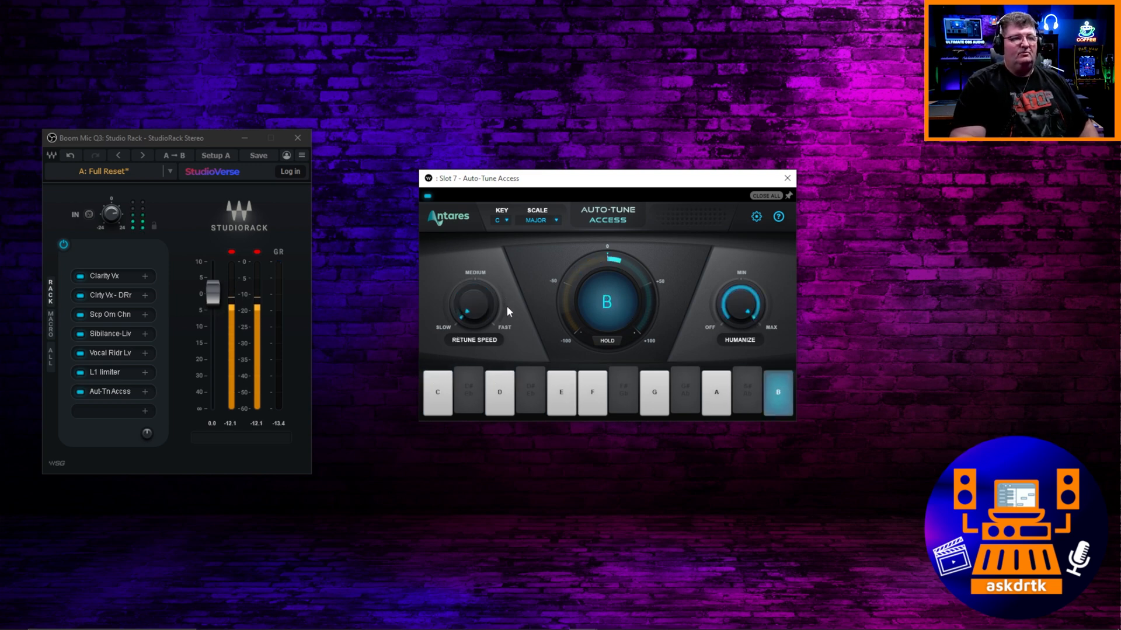
left_click(500, 392)
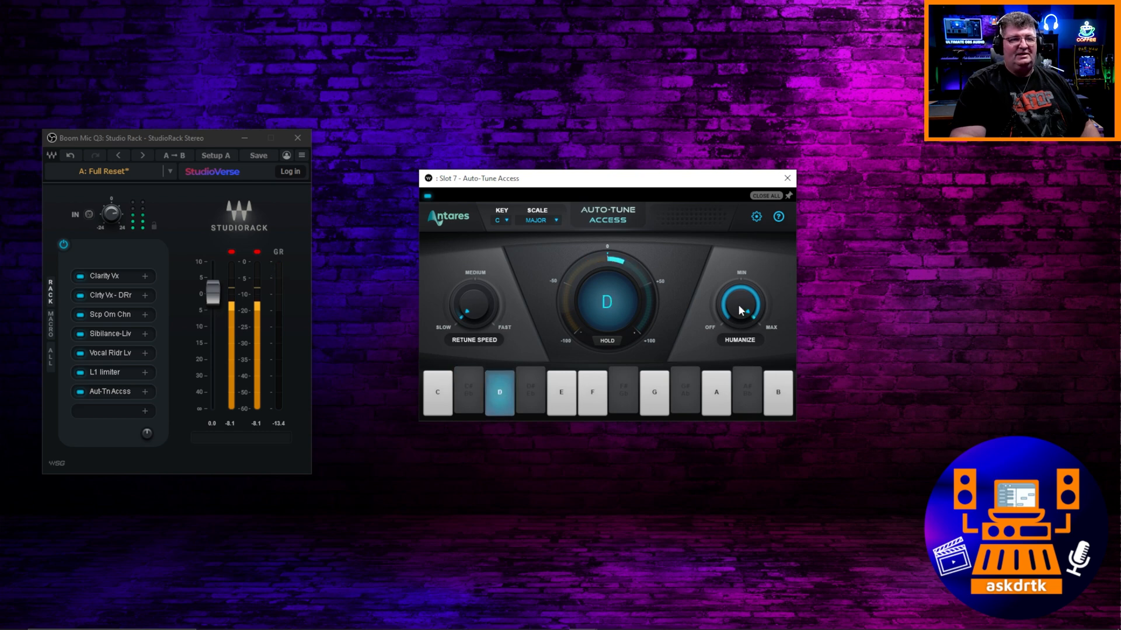
left_click(437, 392)
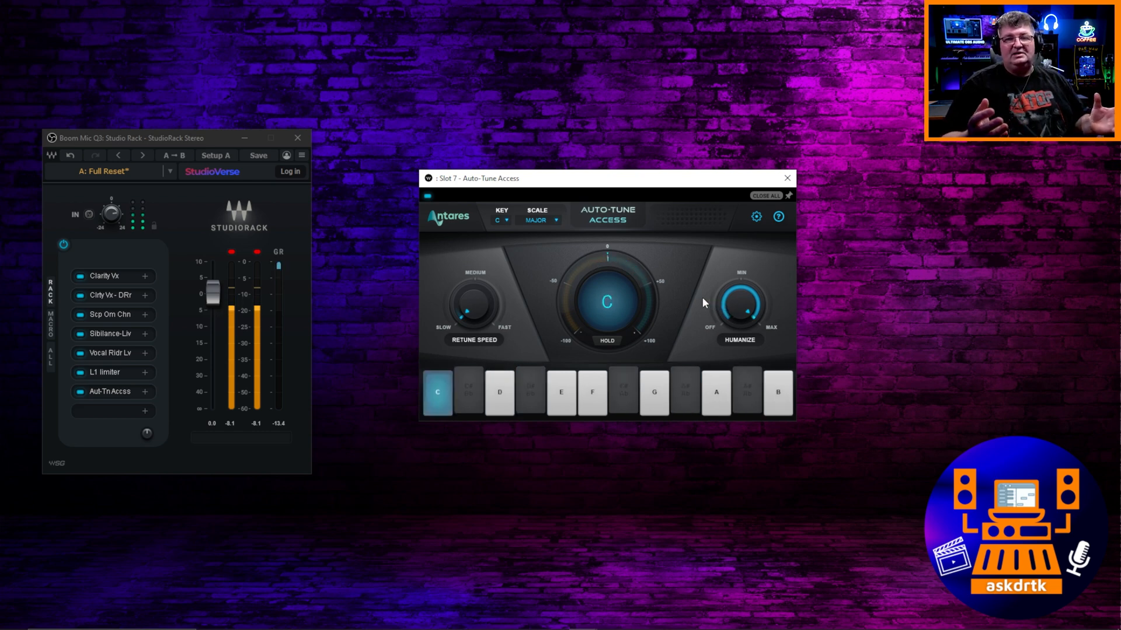
left_click(469, 391)
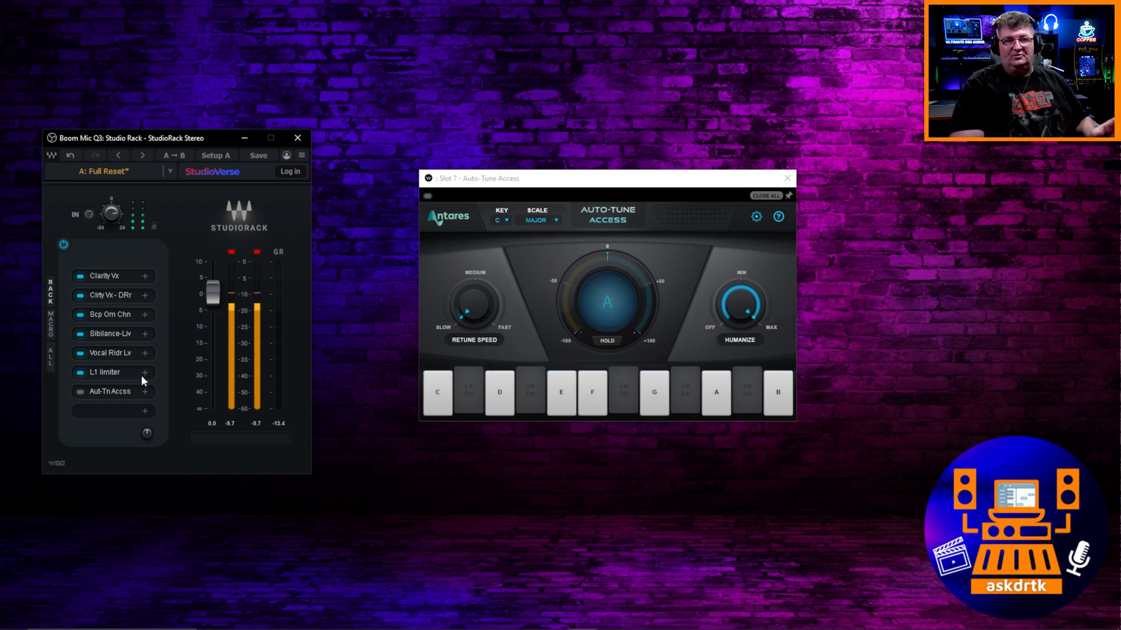
left_click(530, 392)
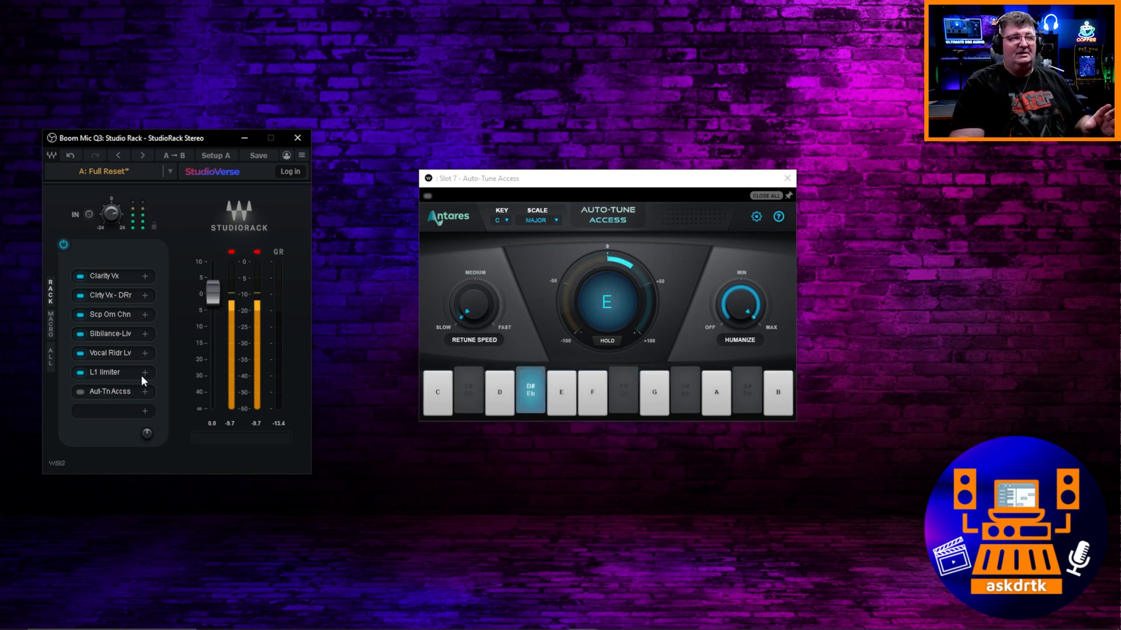
left_click(438, 393)
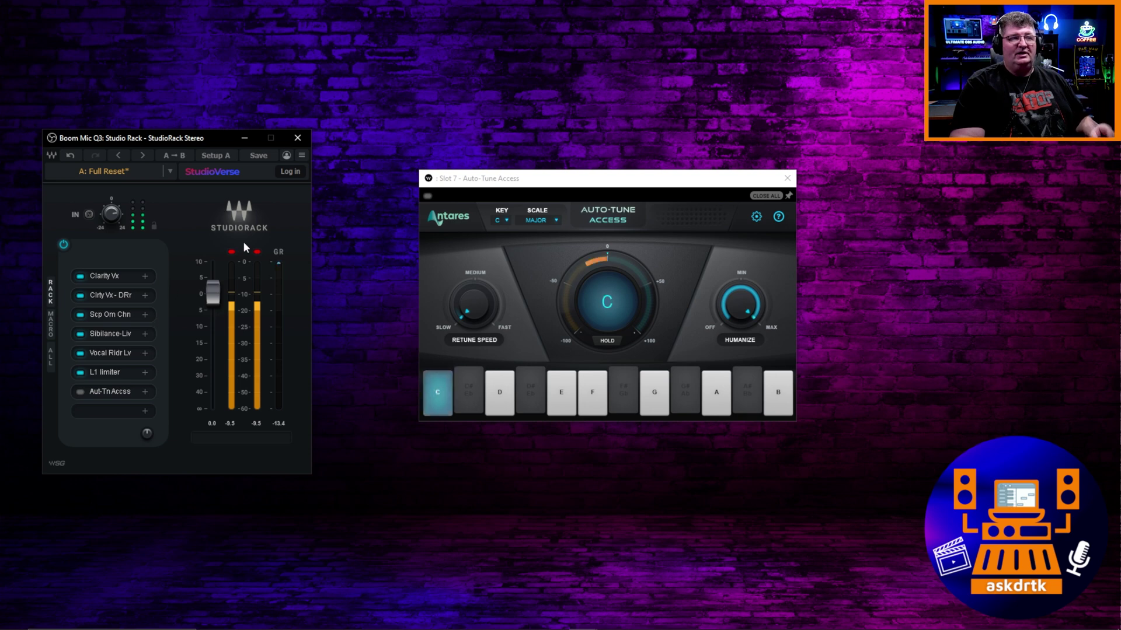